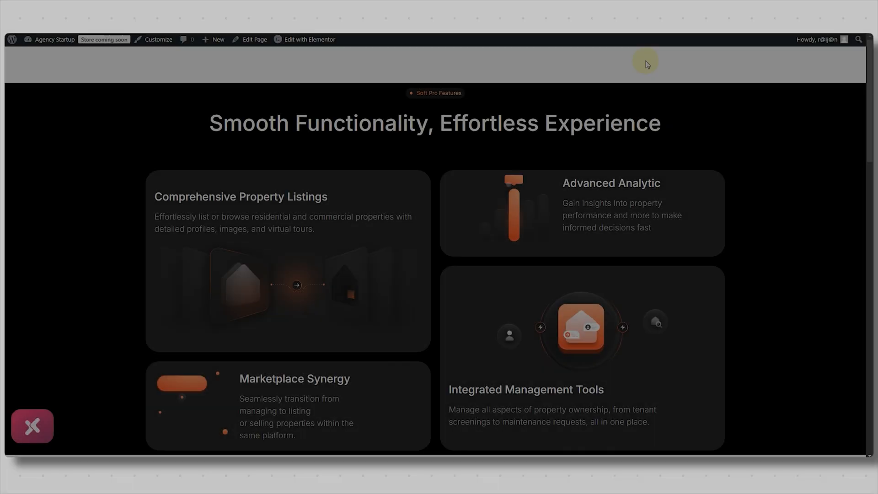
# Step: Open the Bento Grid Layout draft in Elementor and drop a new Container onto the canvas
pyautogui.scroll(-3)
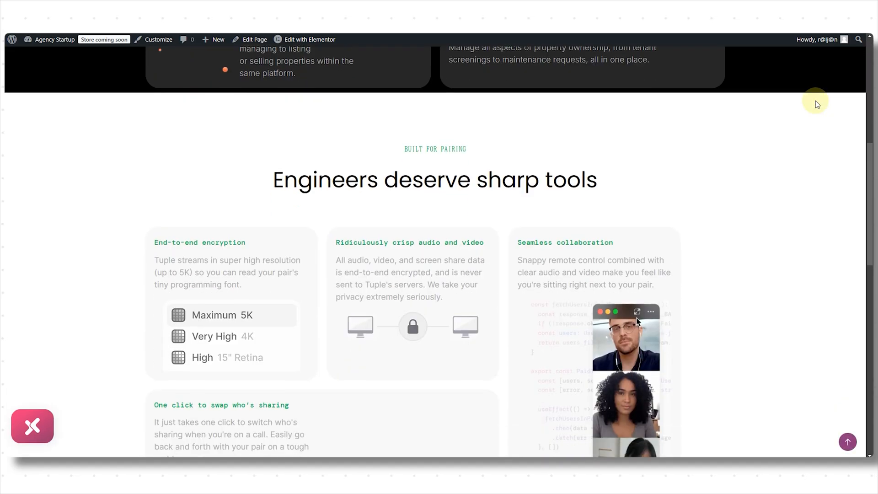
pyautogui.scroll(-3)
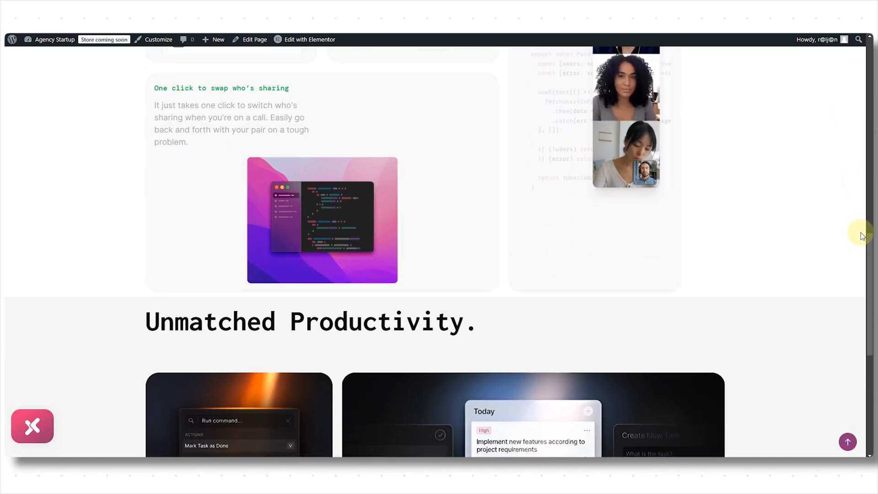
pyautogui.scroll(-3)
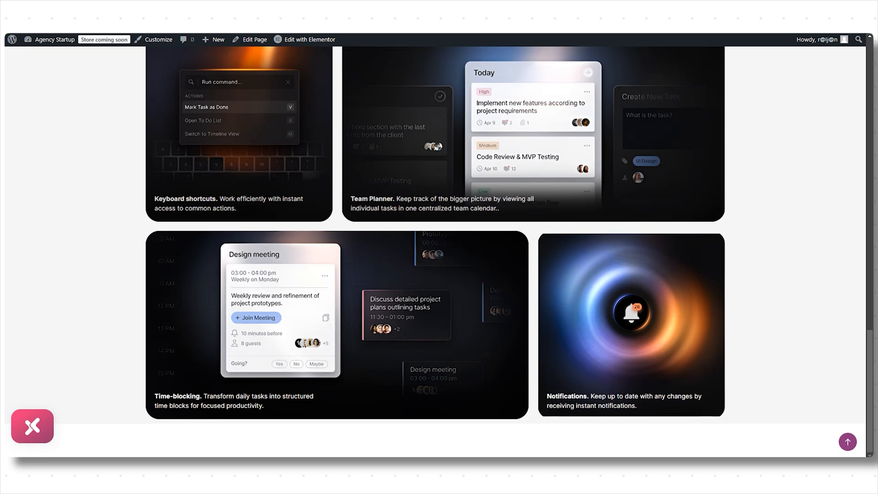
pyautogui.scroll(3)
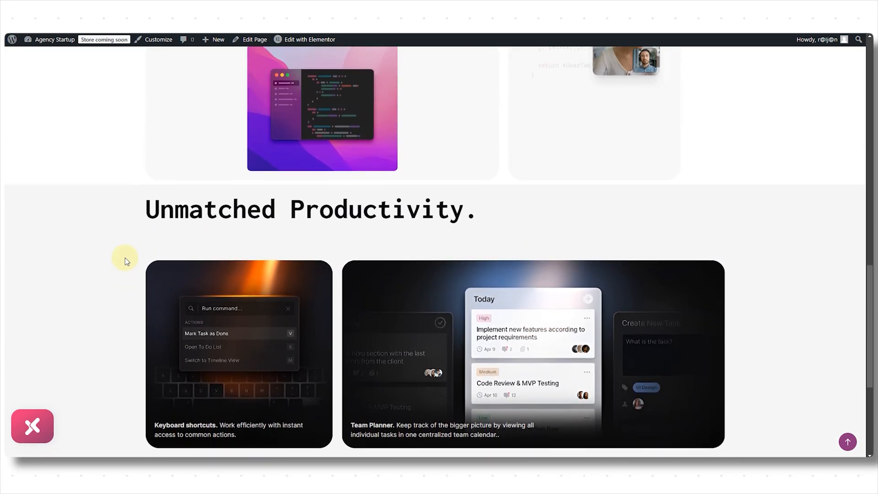
pyautogui.scroll(3)
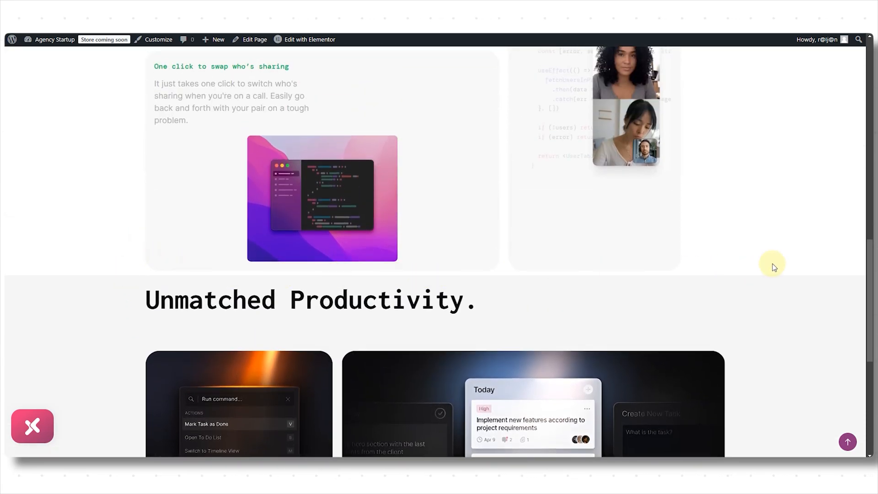
pyautogui.click(310, 39)
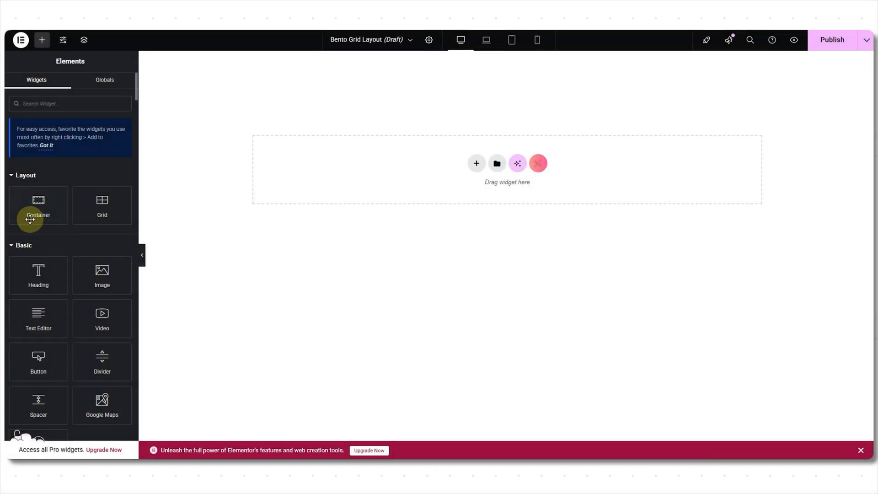
pyautogui.moveTo(39, 205); pyautogui.dragTo(317, 190)
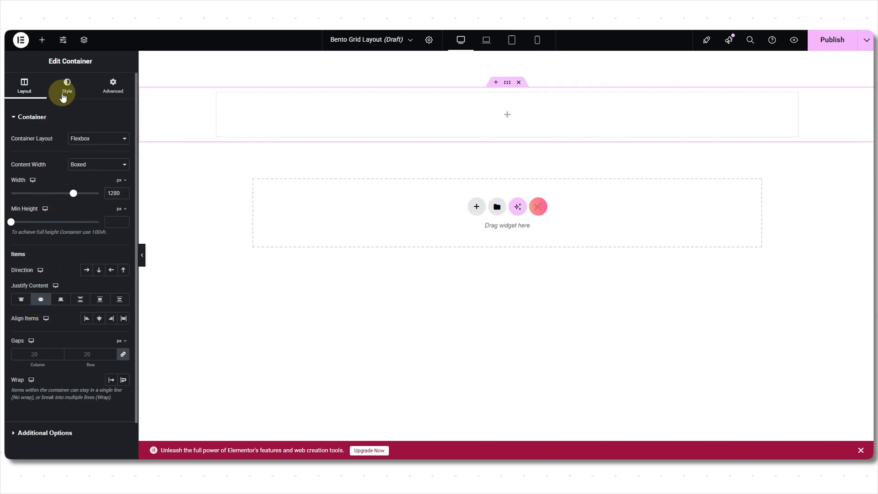
# Step: Give the container a black Classic background and add the Soft Pro Features image at Full resolution
pyautogui.click(66, 85)
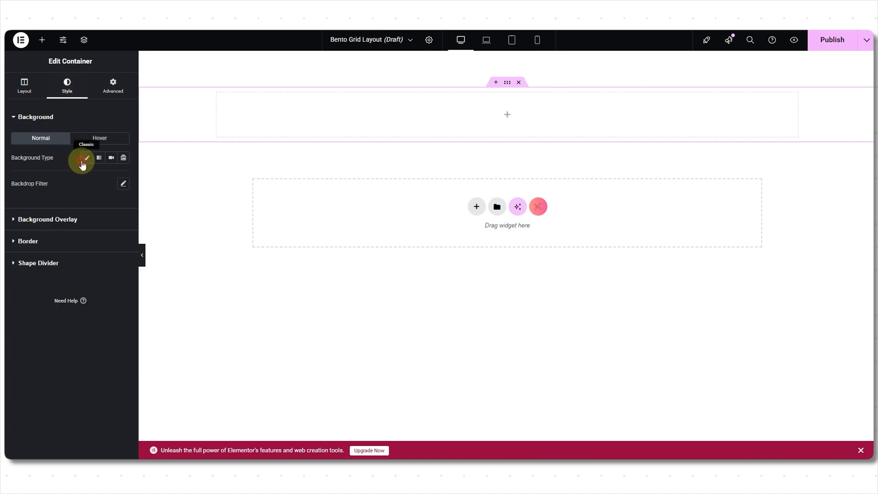
pyautogui.click(87, 159)
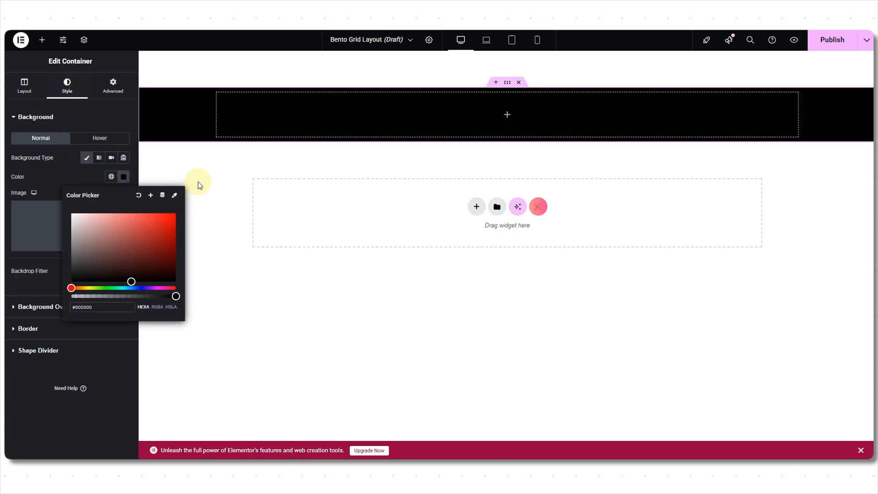
pyautogui.click(41, 39)
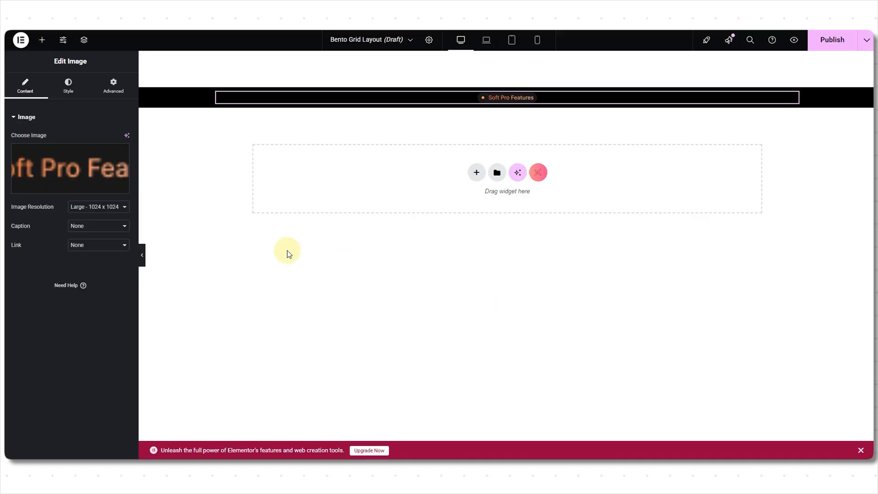
pyautogui.click(98, 206)
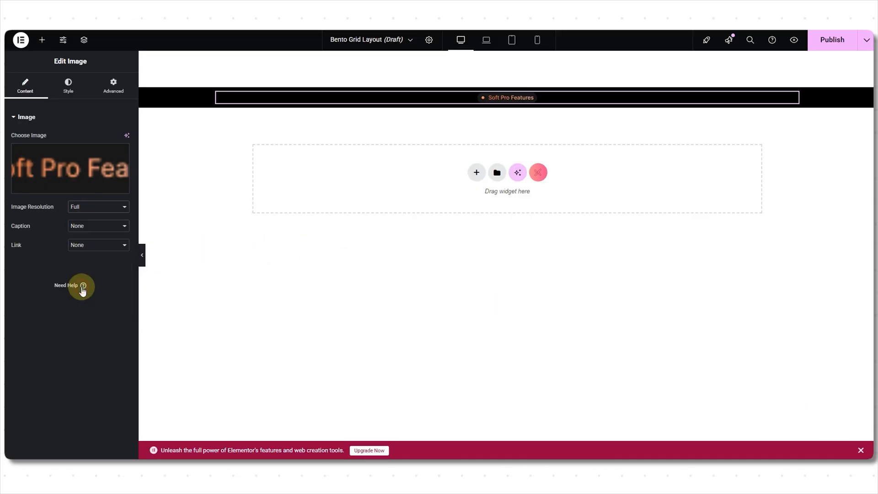
pyautogui.click(68, 86)
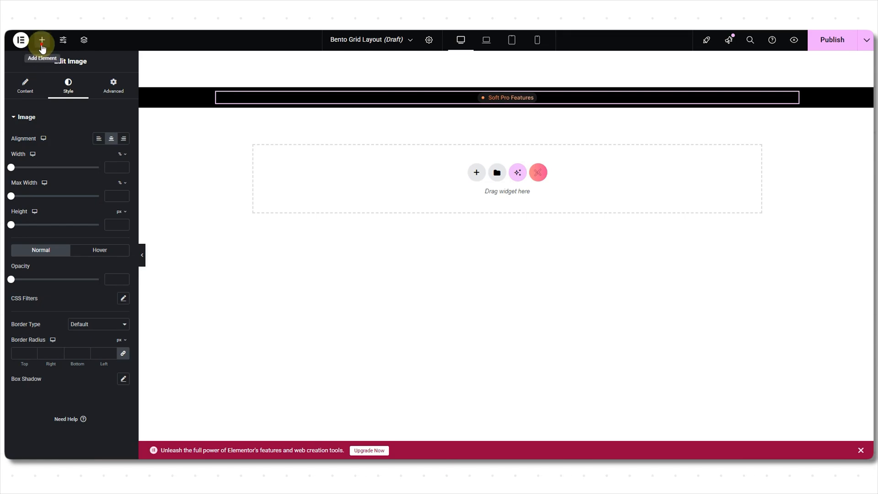
# Step: Add the heading 'Smooth Functionality, Effortless Experience', centred, white, 48 px weight 500
pyautogui.click(42, 39)
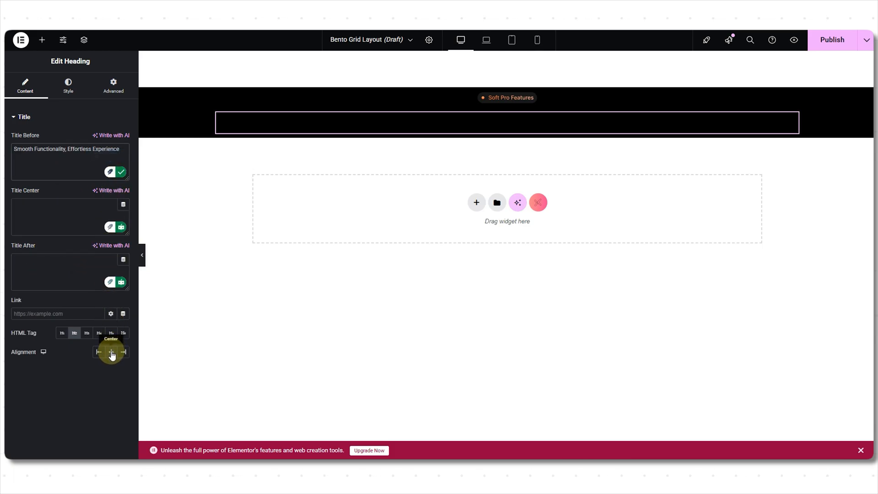
pyautogui.click(68, 86)
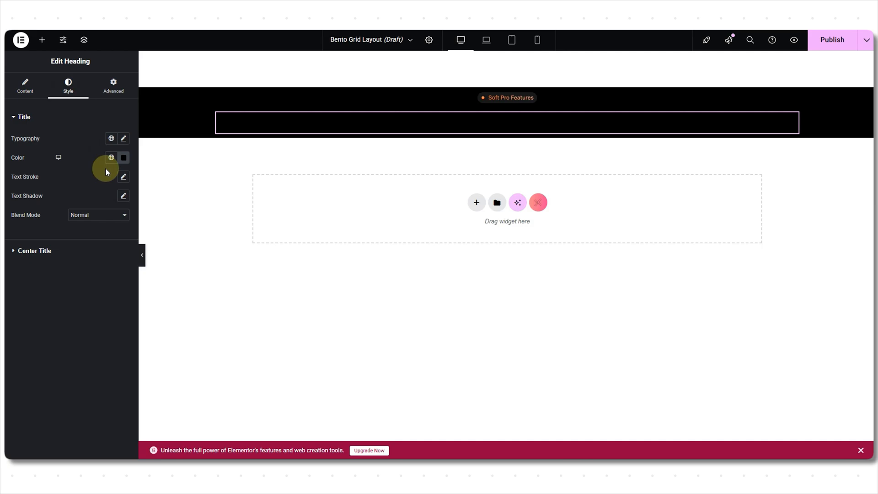
pyautogui.click(124, 138)
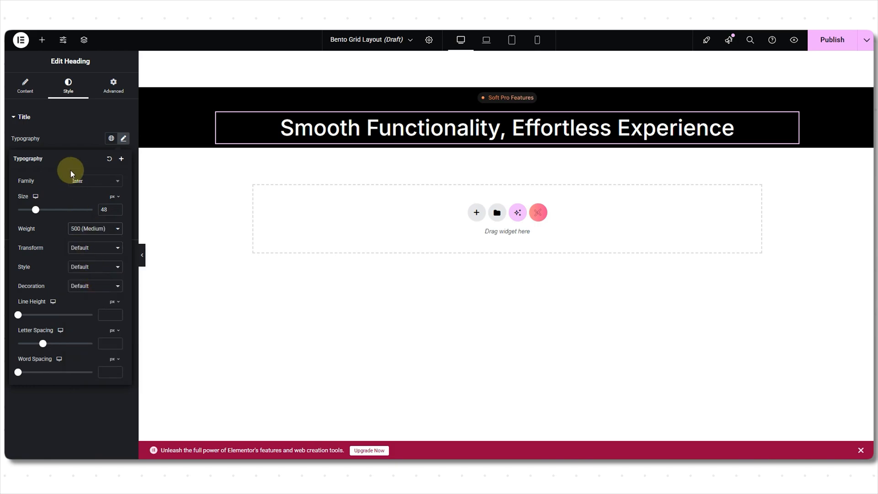
pyautogui.click(42, 39)
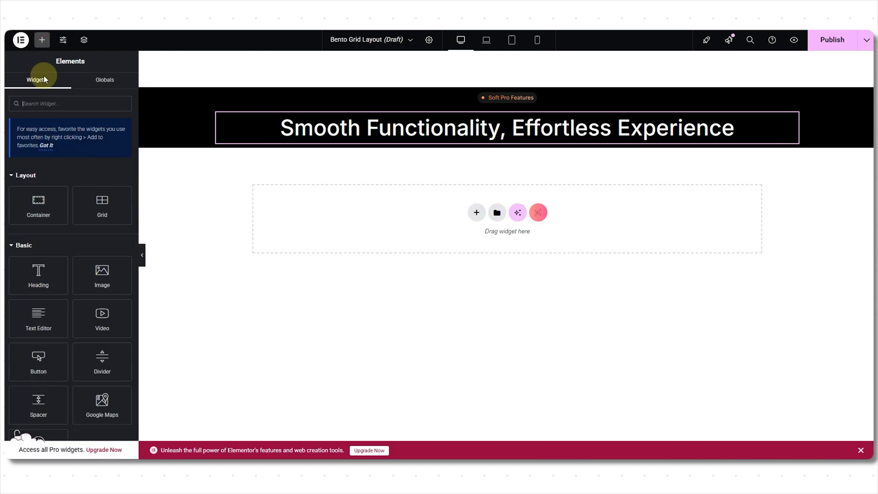
# Step: Drop a Grid under the heading and reduce its Columns from 3 to 2
pyautogui.moveTo(102, 200); pyautogui.dragTo(346, 147)
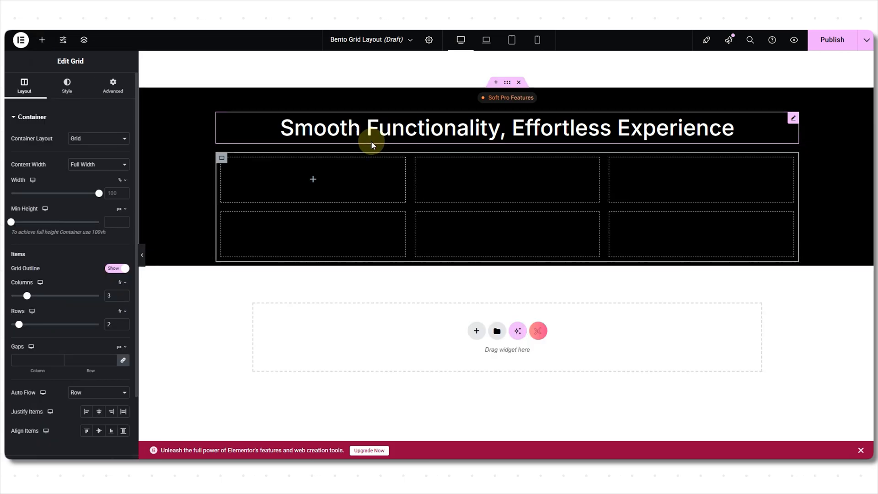
pyautogui.moveTo(483, 180)
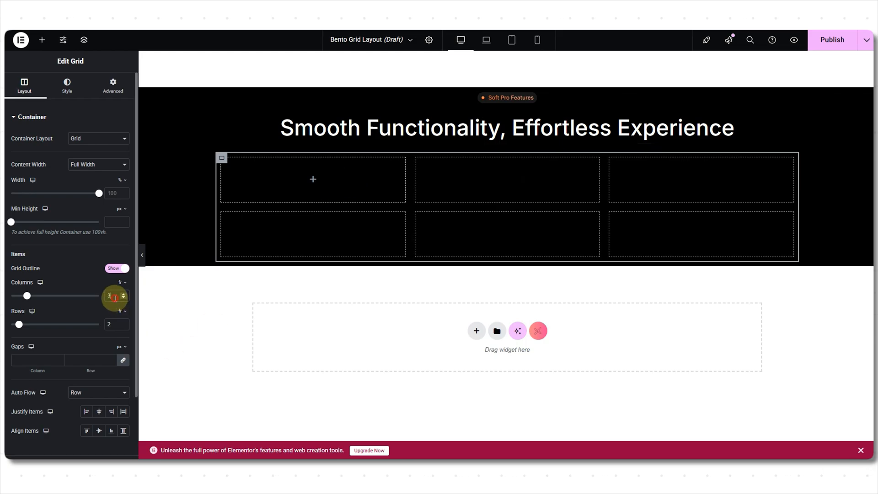
pyautogui.click(123, 298)
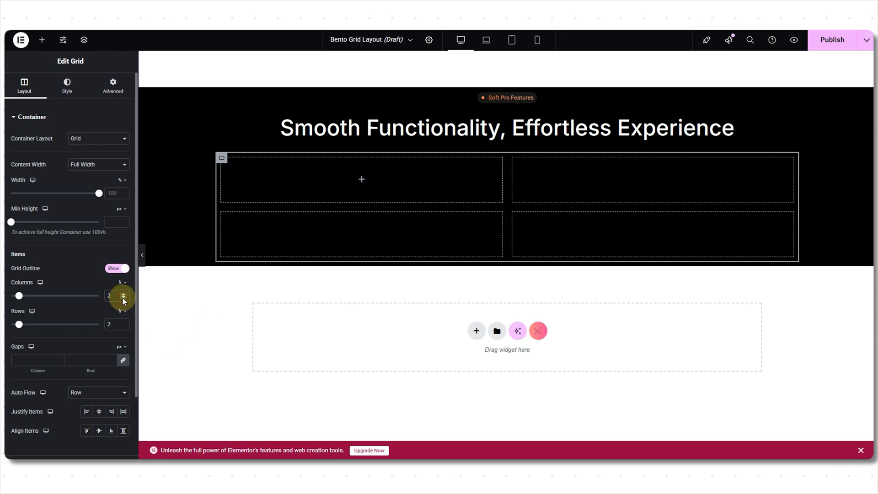
pyautogui.click(42, 39)
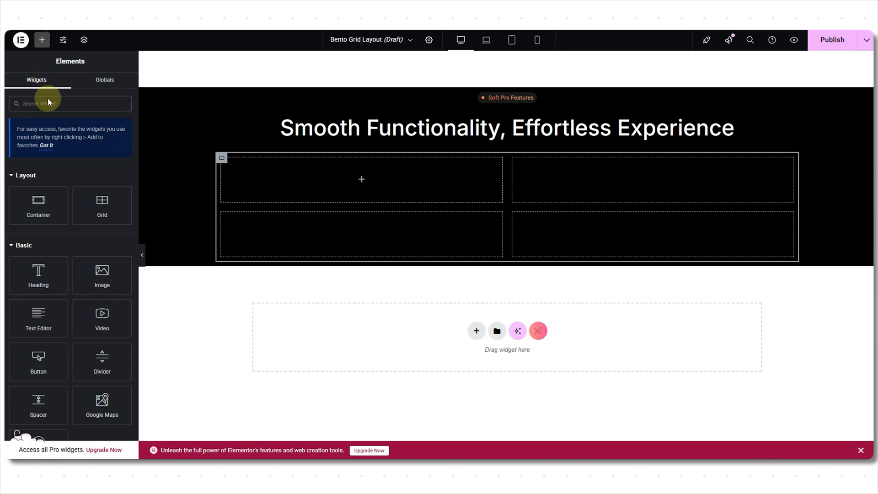
pyautogui.moveTo(36, 231)
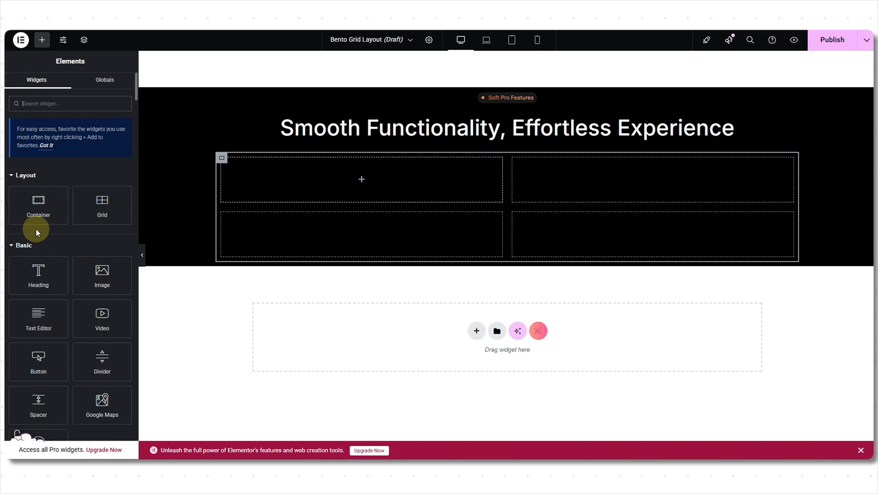
pyautogui.moveTo(62, 278)
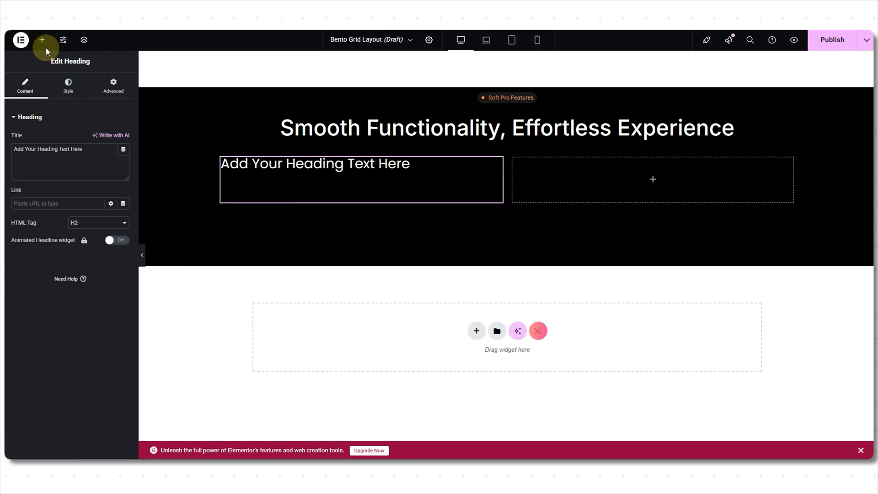
pyautogui.click(41, 39)
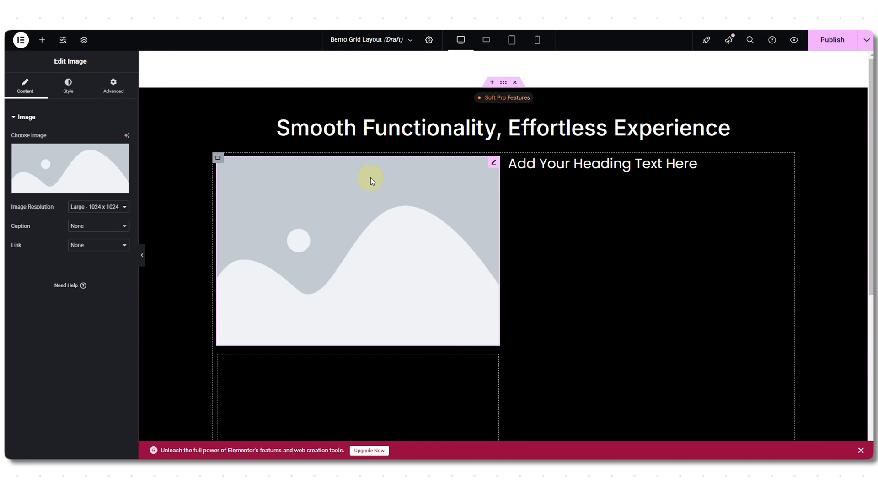
pyautogui.rightClick(340, 210)
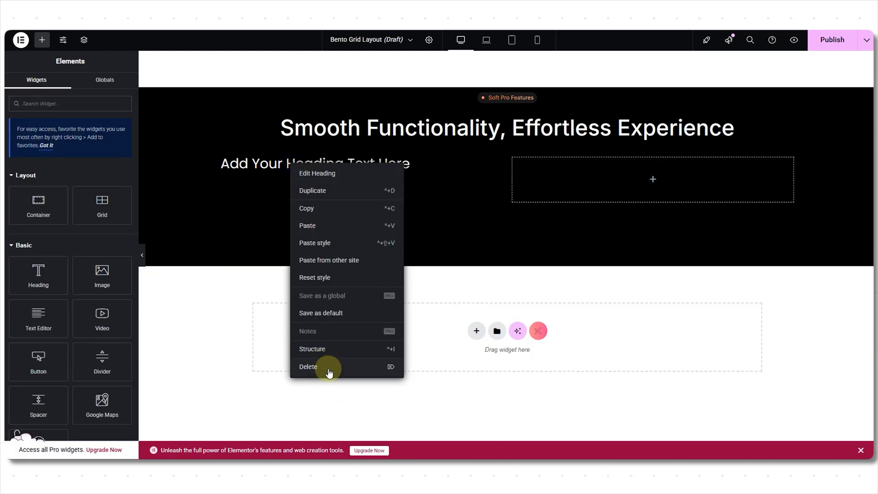
pyautogui.click(308, 367)
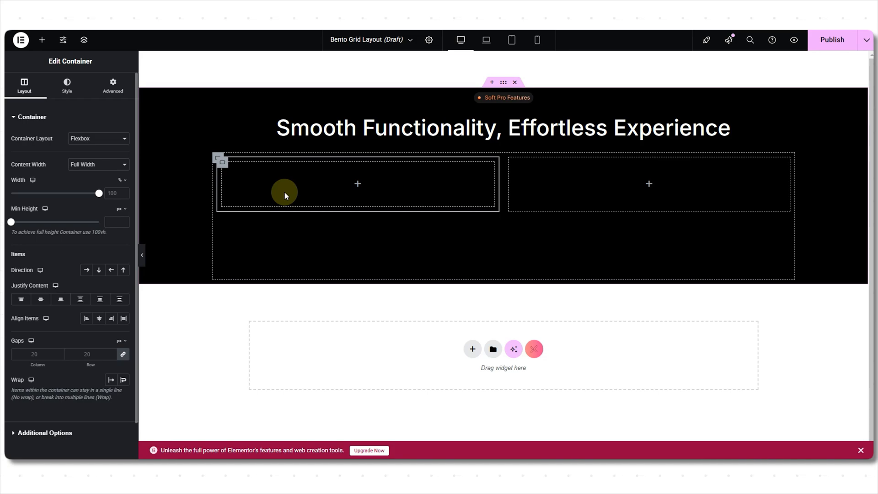
pyautogui.moveTo(40, 298)
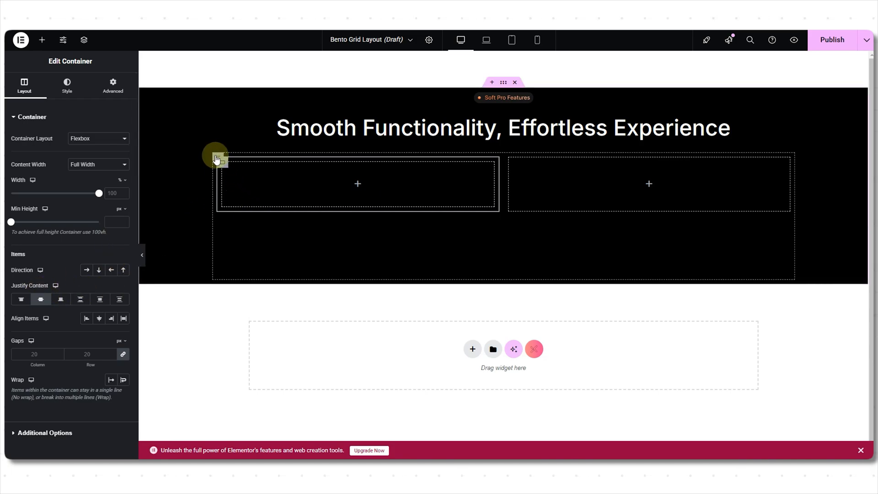
# Step: Style the first grid cell with a dark grey Classic background and a 30 px border radius
pyautogui.click(99, 138)
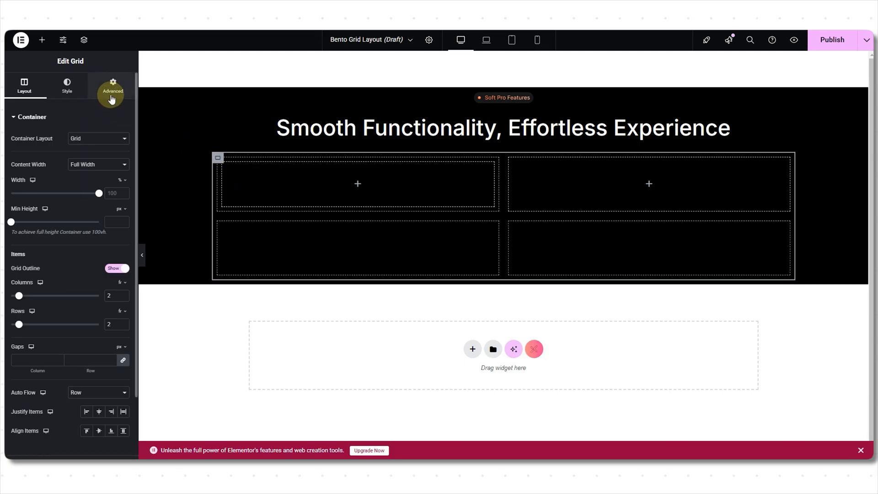
pyautogui.click(112, 87)
pyautogui.write('50')
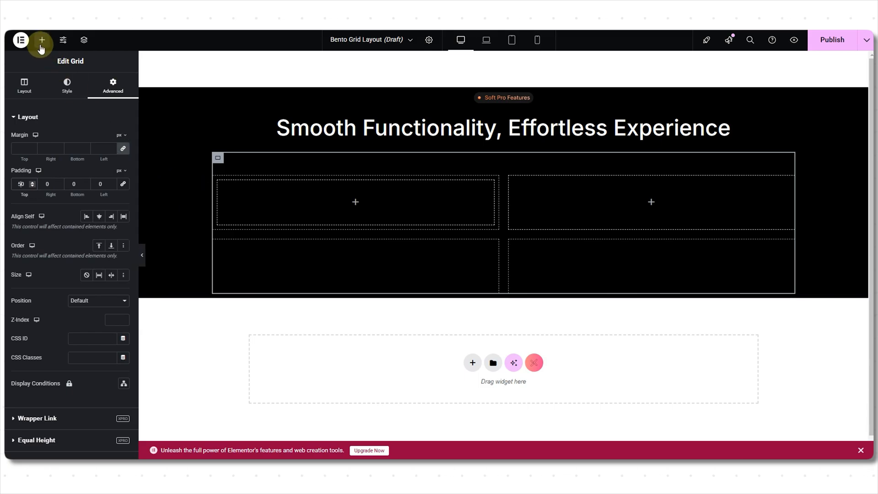
pyautogui.click(42, 40)
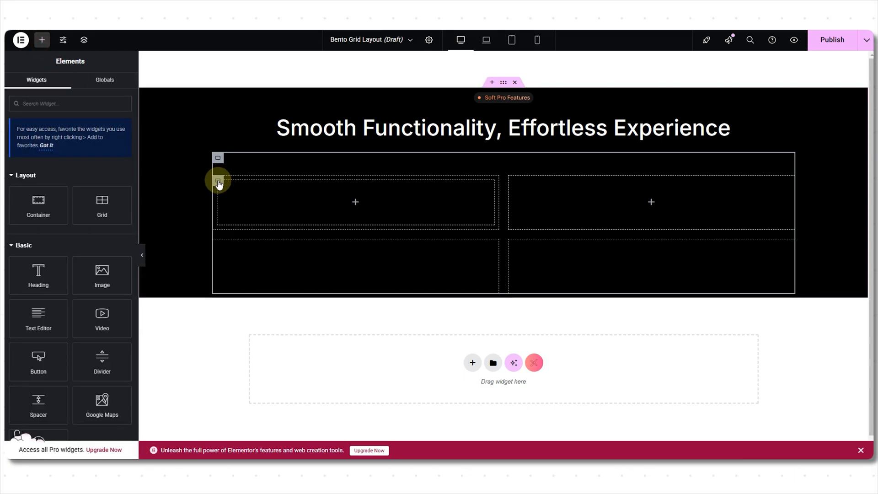
pyautogui.click(218, 181)
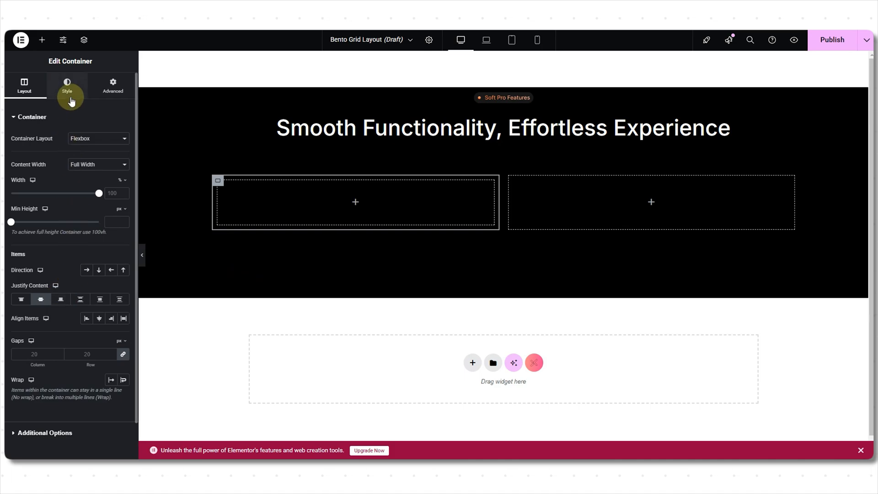
pyautogui.click(66, 85)
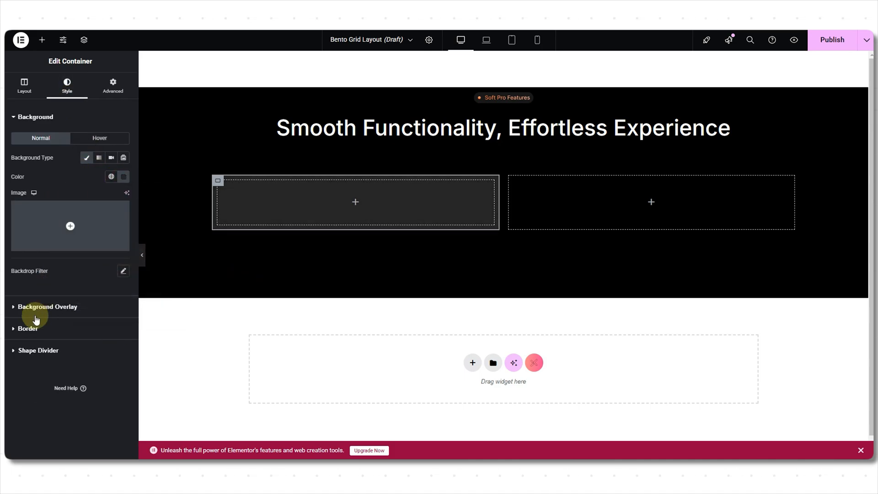
pyautogui.click(27, 328)
pyautogui.write('30')
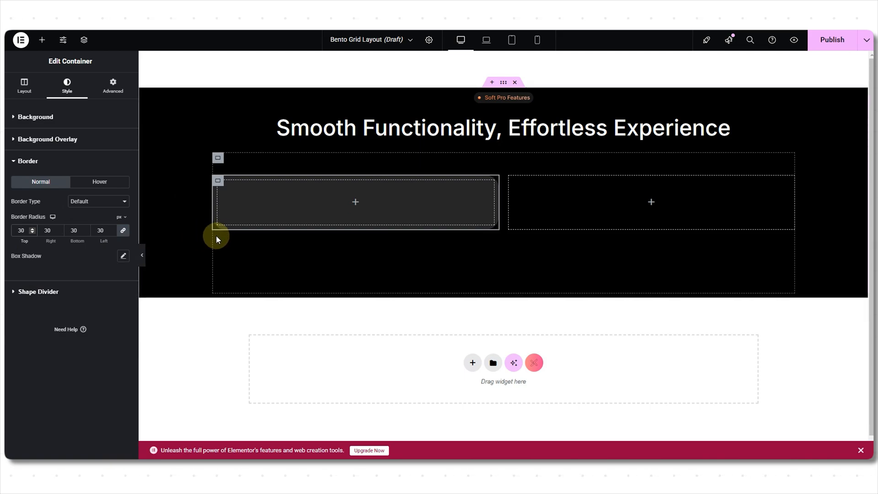
pyautogui.click(124, 256)
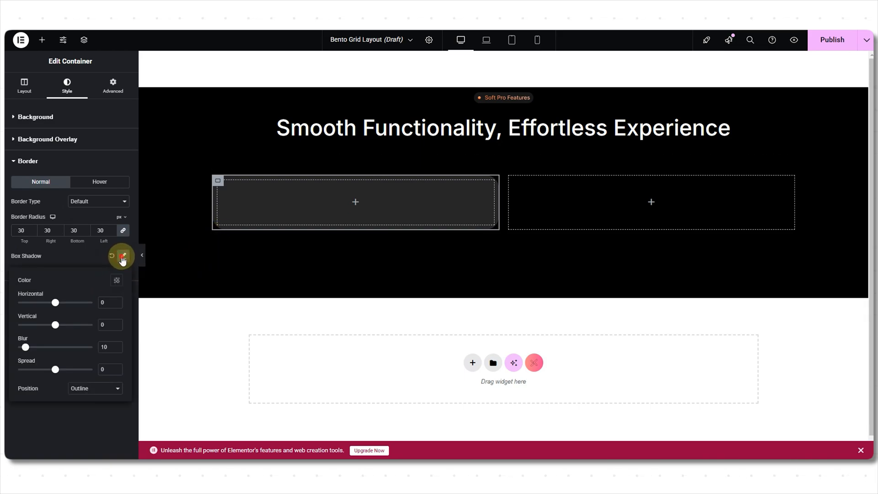
pyautogui.click(41, 39)
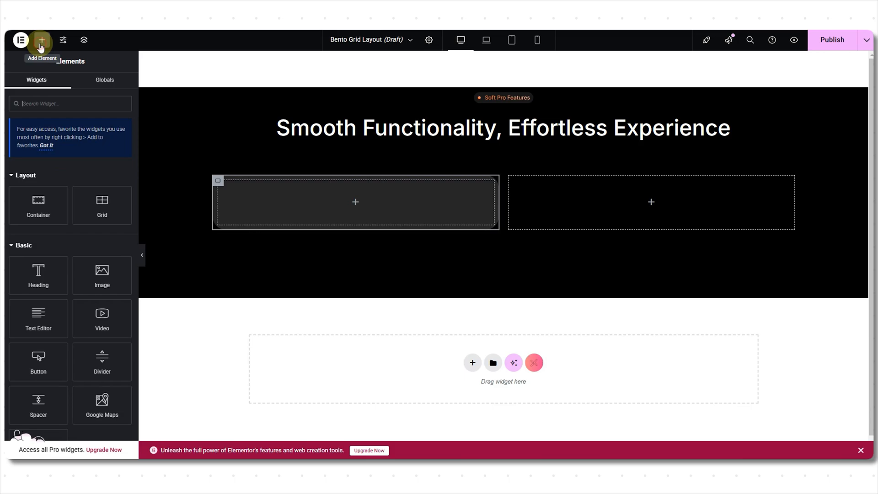
pyautogui.moveTo(102, 275)
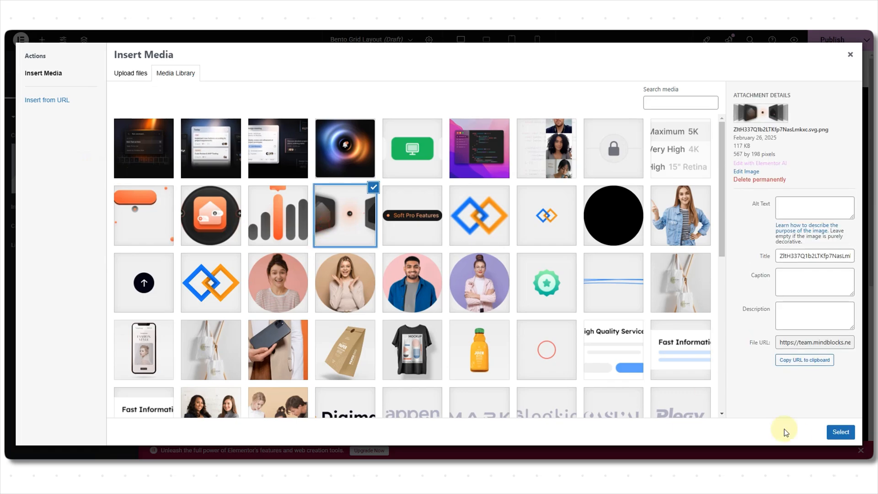
# Step: Insert an Advanced Heading with the house image and property-listings description, separator and shadow text off
pyautogui.click(839, 431)
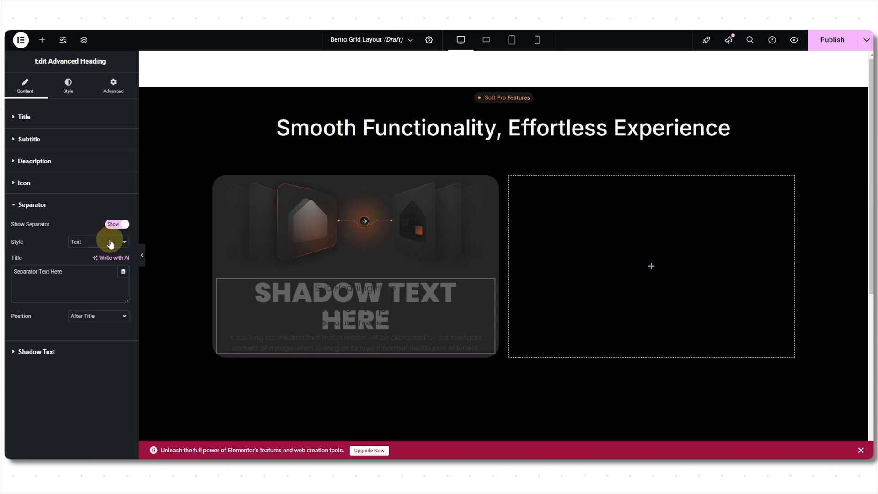
pyautogui.click(37, 351)
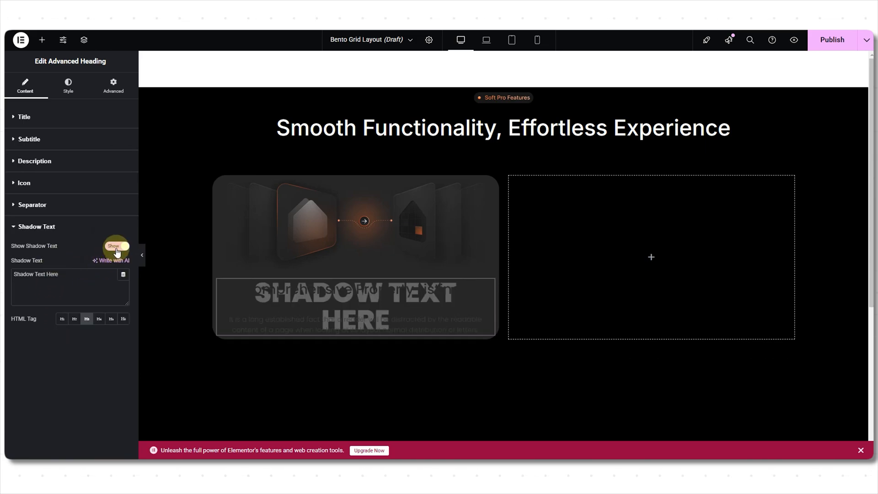
pyautogui.click(34, 161)
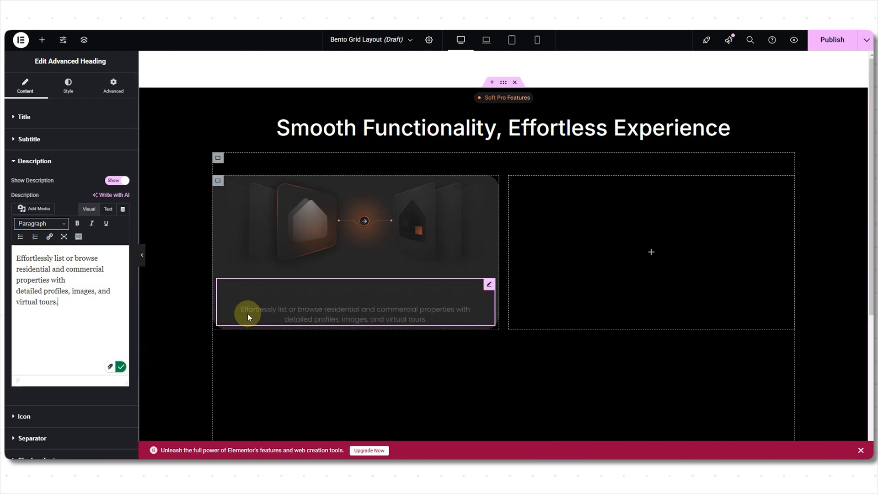
# Step: Left-align the card text, set the title in Inter at 24 px, and recolour the description grey
pyautogui.click(67, 86)
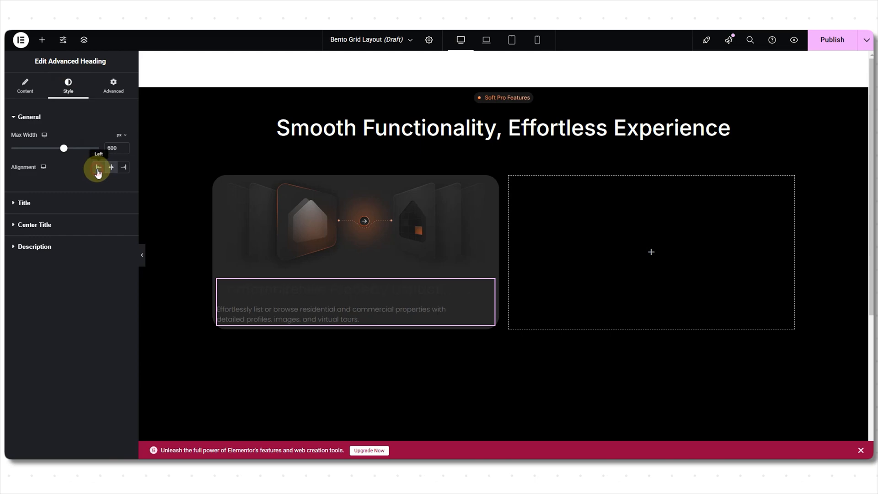
pyautogui.click(24, 202)
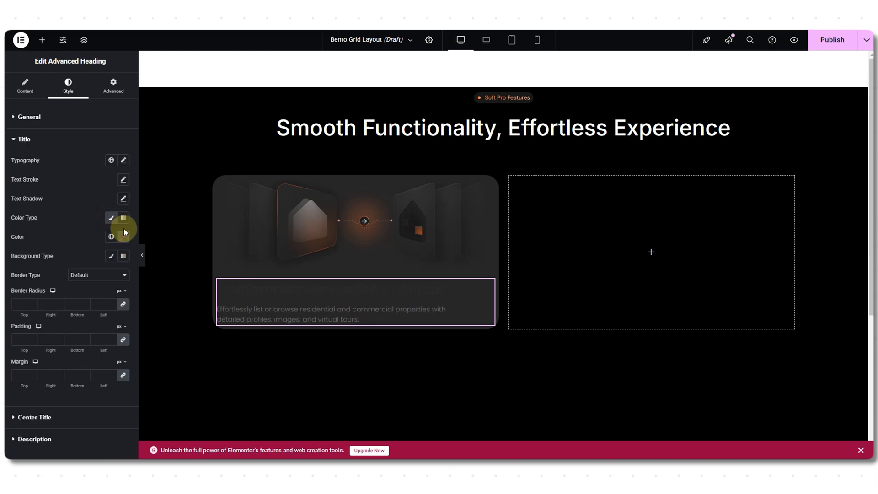
pyautogui.click(122, 160)
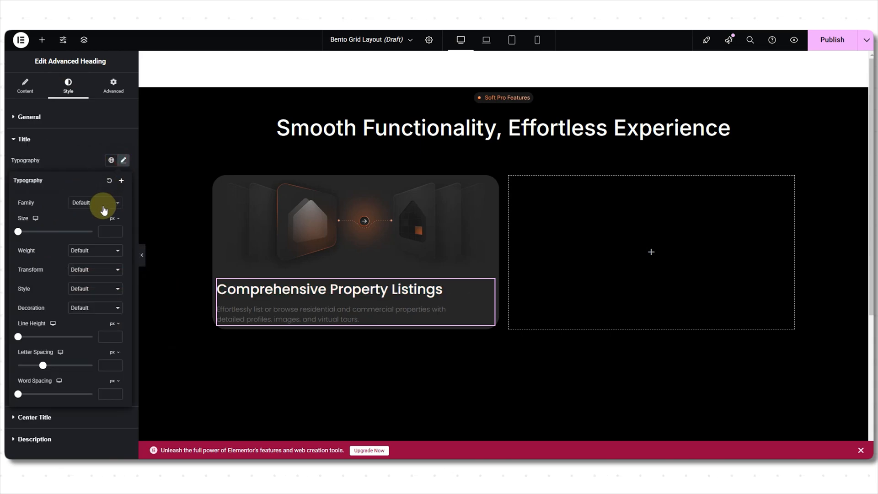
pyautogui.click(92, 202)
pyautogui.write('inte')
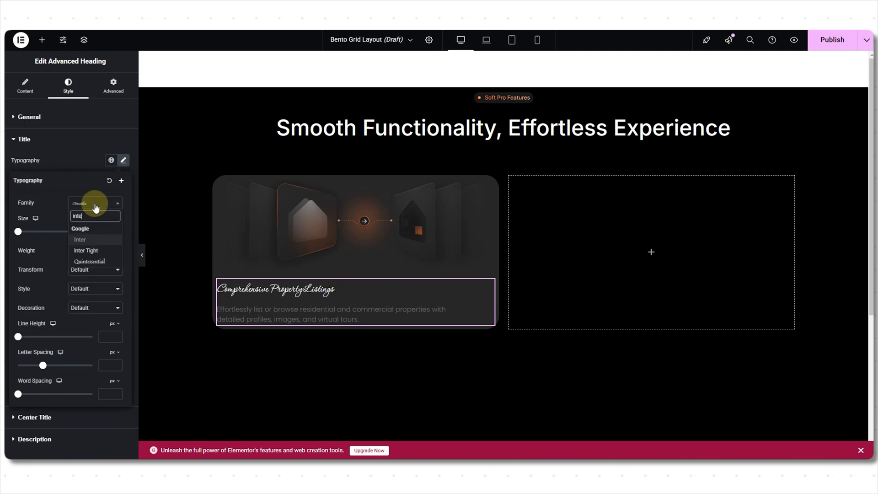
pyautogui.click(80, 240)
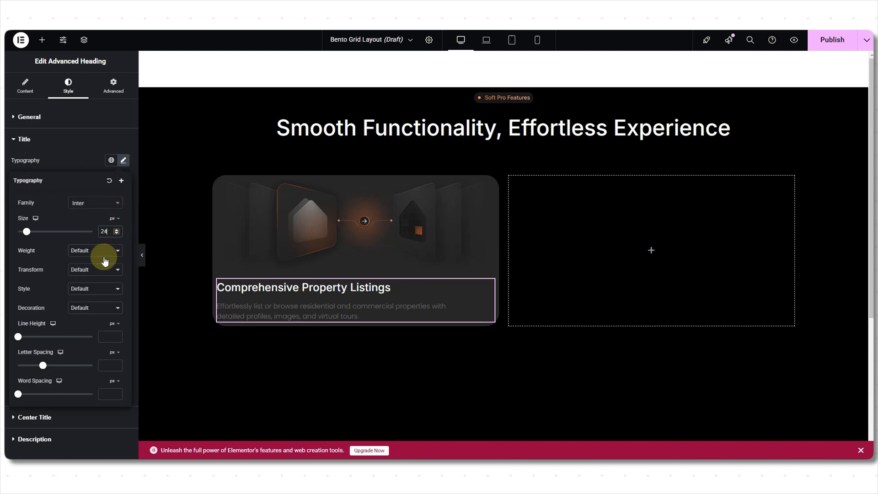
pyautogui.click(95, 250)
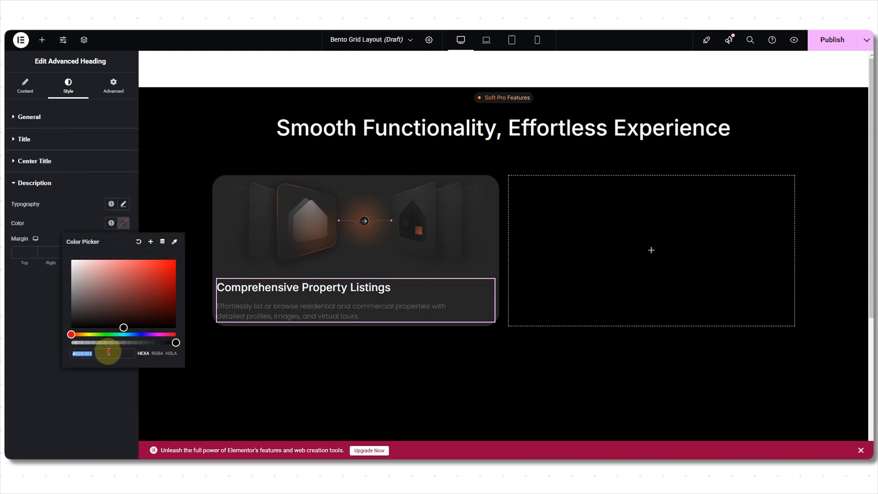
pyautogui.click(122, 203)
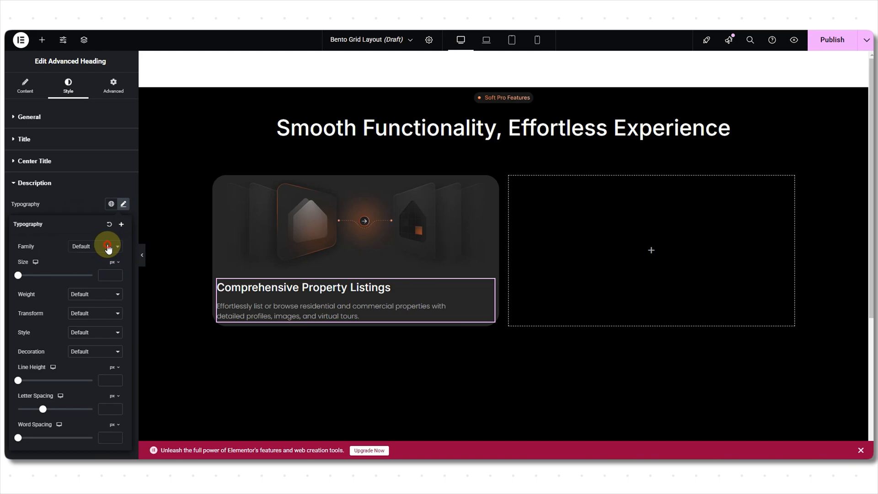
pyautogui.click(95, 246)
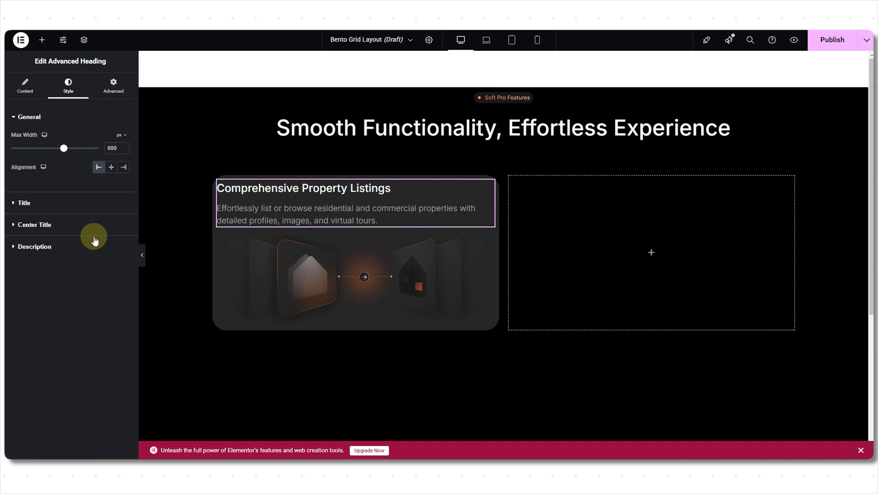
# Step: Move the title and description above the image and give the card 0/20/0/20 padding
pyautogui.click(113, 85)
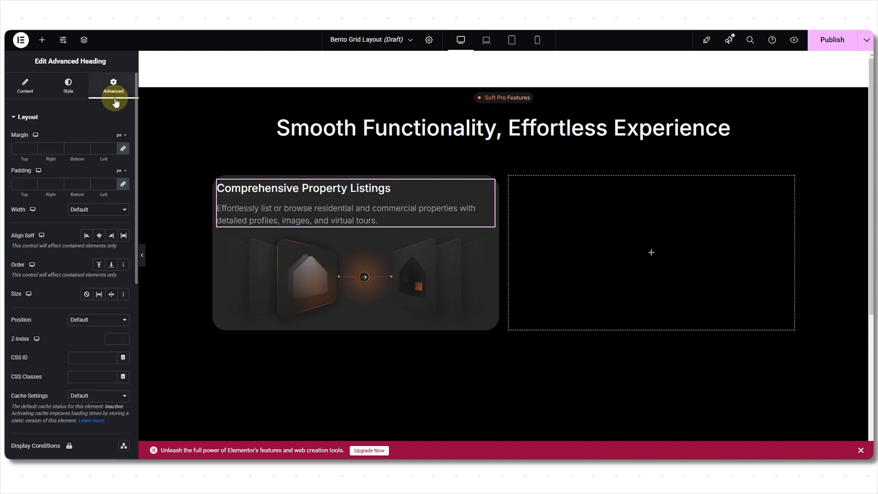
pyautogui.click(218, 184)
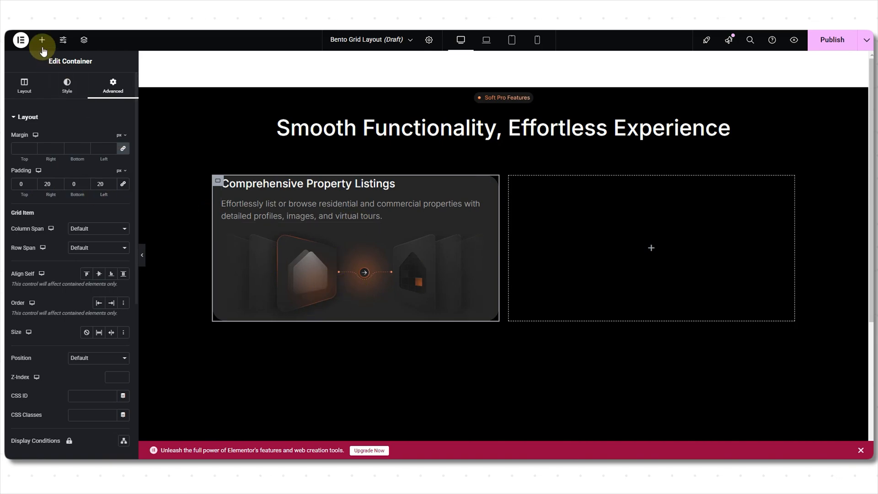
# Step: Set the second cell to a centred Row with a dark grey Classic background and 30 px radius
pyautogui.click(41, 40)
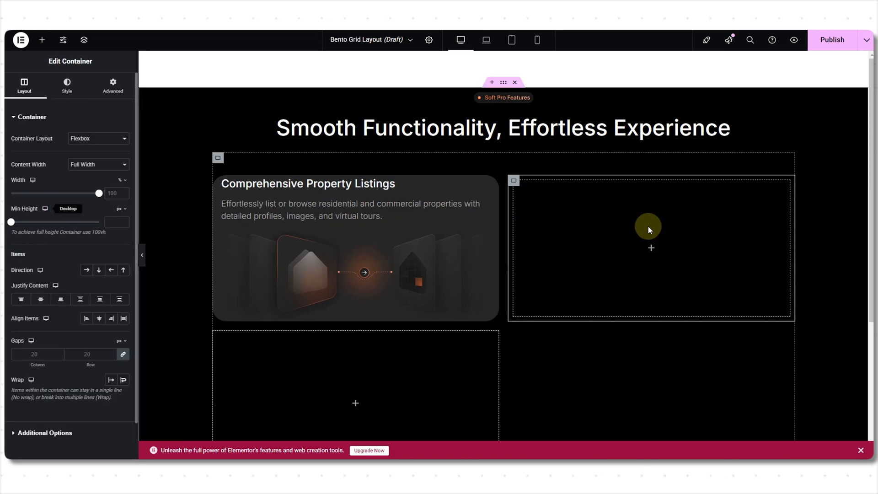
pyautogui.moveTo(86, 269)
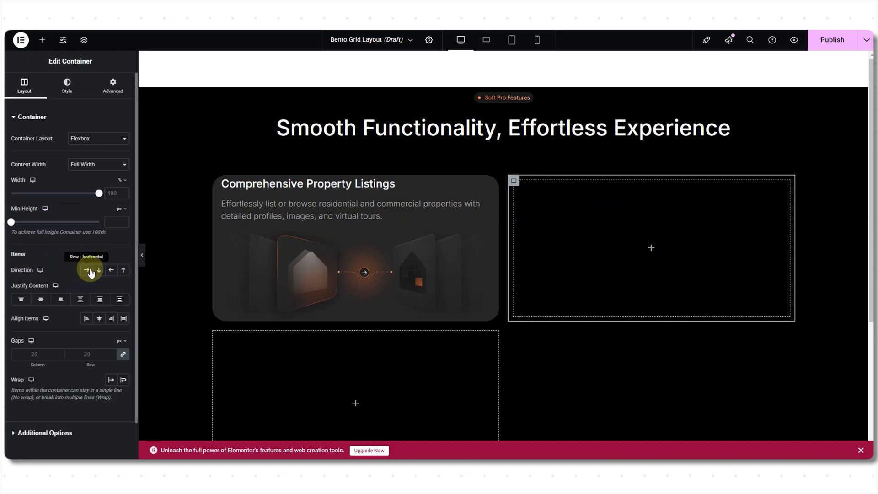
pyautogui.click(90, 269)
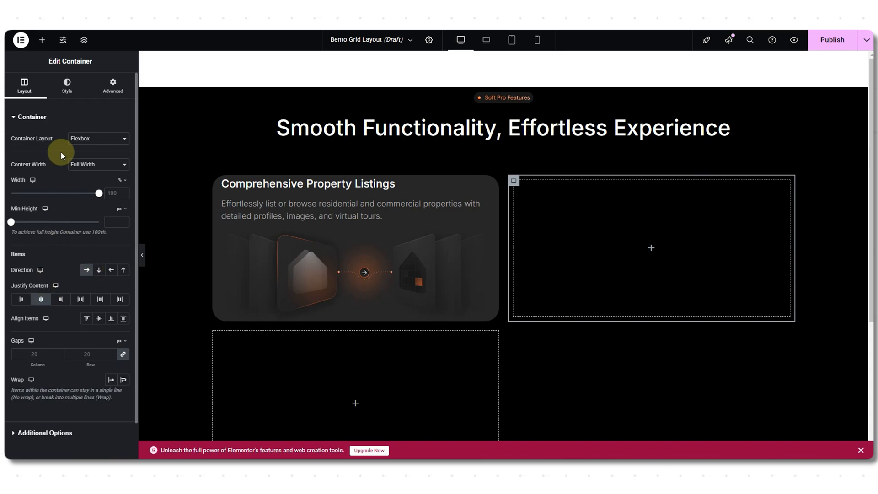
pyautogui.click(66, 86)
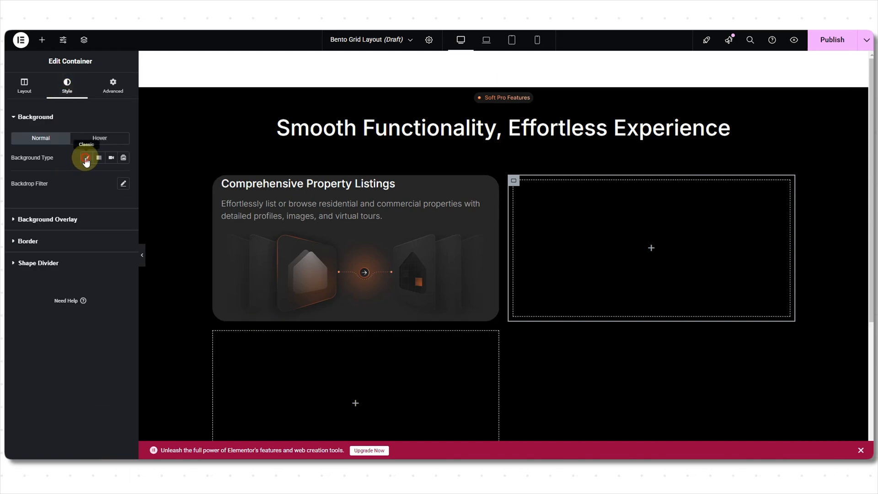
pyautogui.click(86, 158)
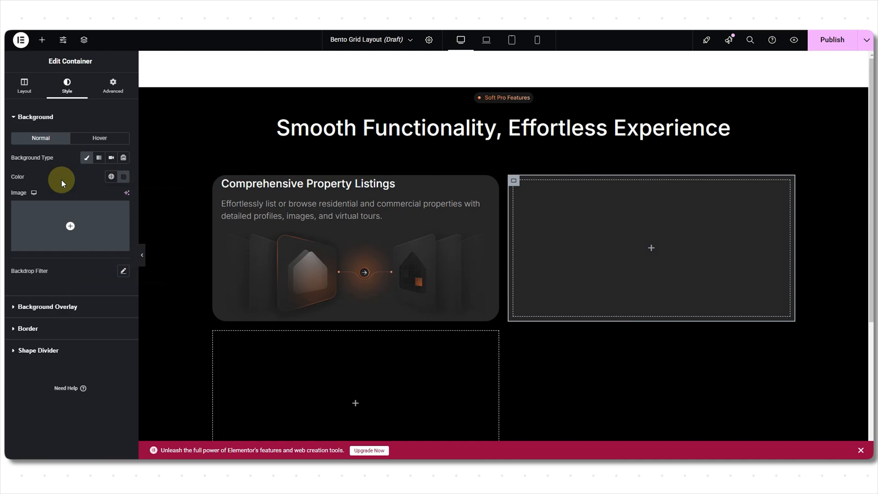
pyautogui.click(27, 328)
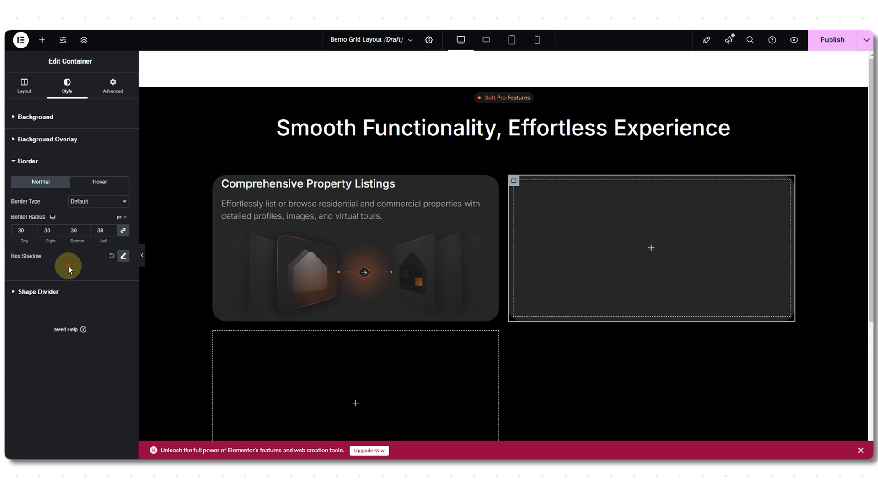
pyautogui.click(41, 40)
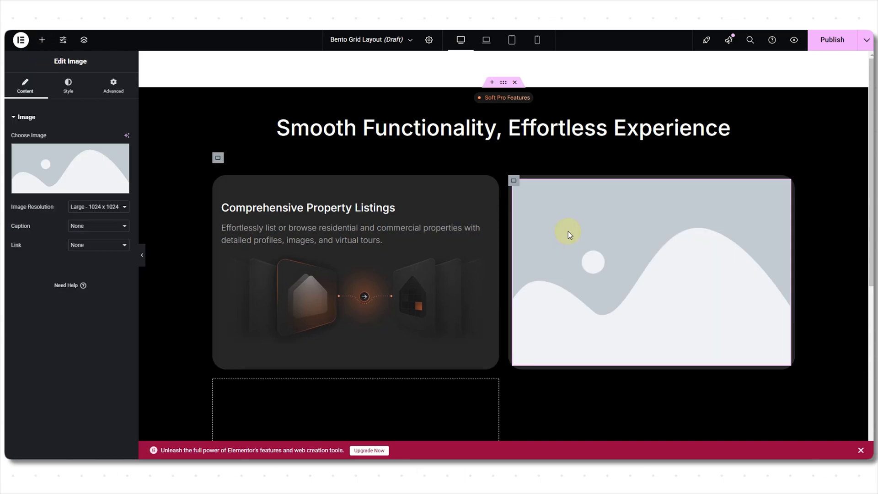
# Step: Place the orange bar image in the second card at Full resolution, centre-aligned
pyautogui.click(70, 168)
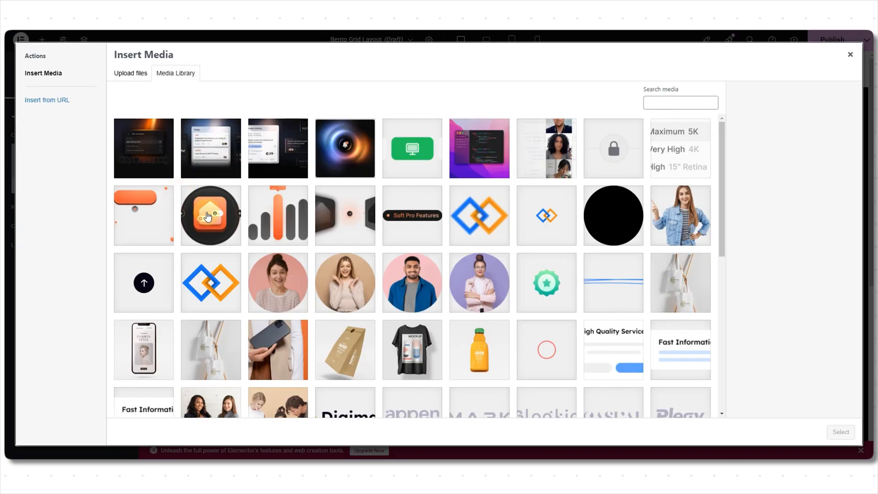
pyautogui.click(839, 431)
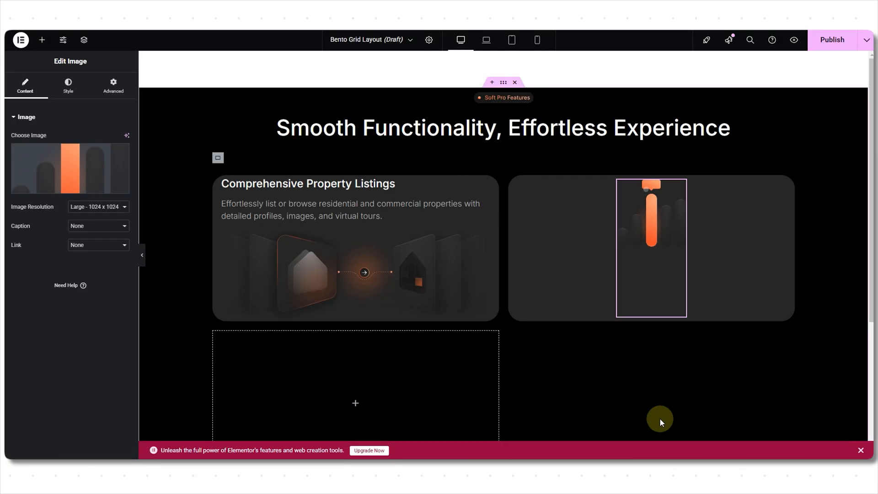
pyautogui.click(98, 207)
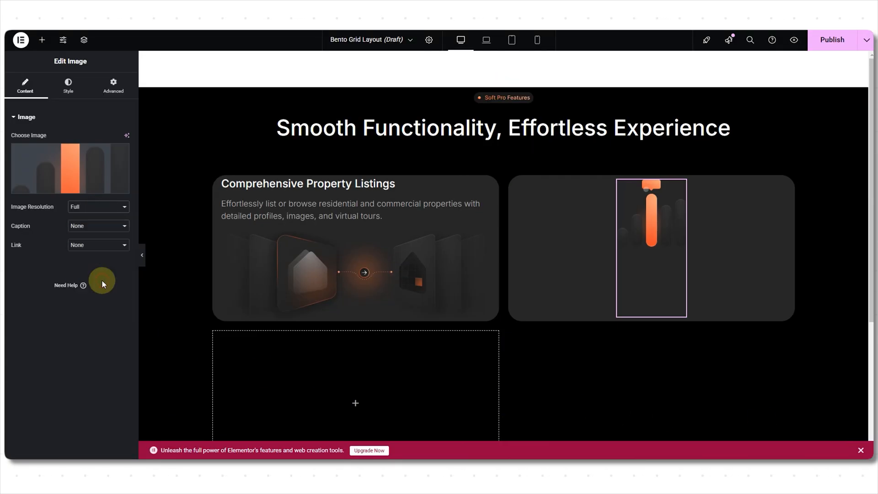
pyautogui.click(68, 86)
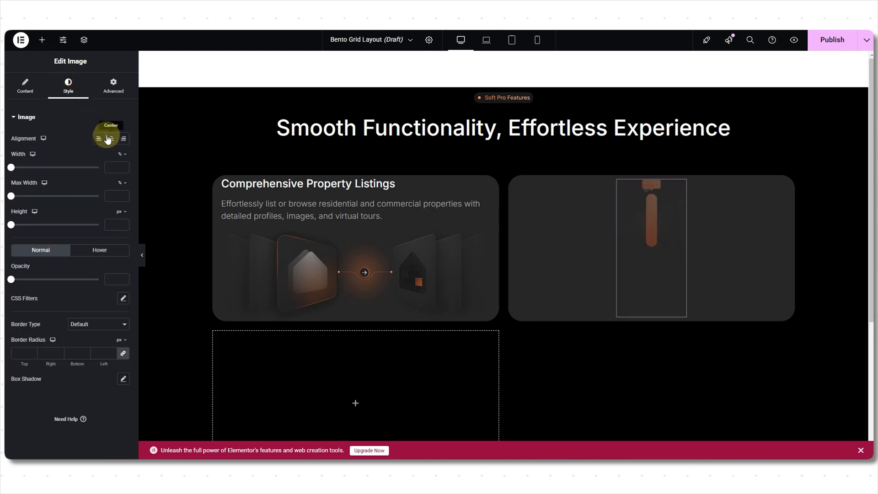
pyautogui.click(42, 40)
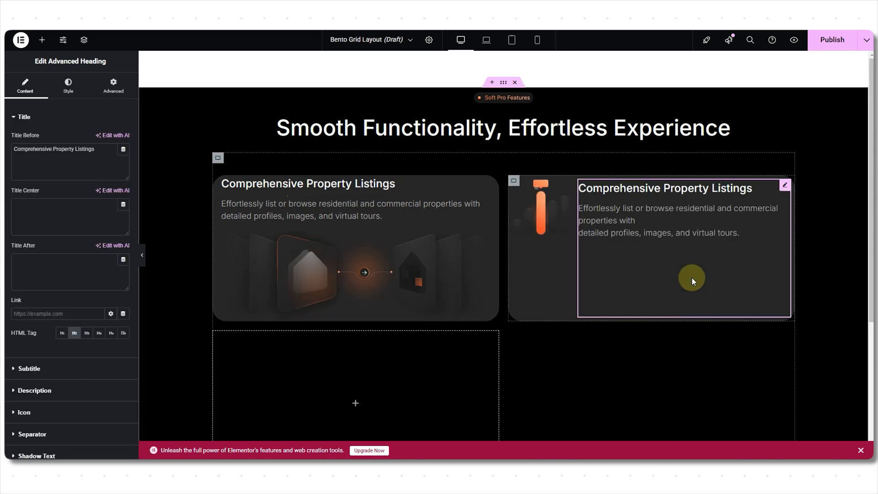
pyautogui.moveTo(578, 252)
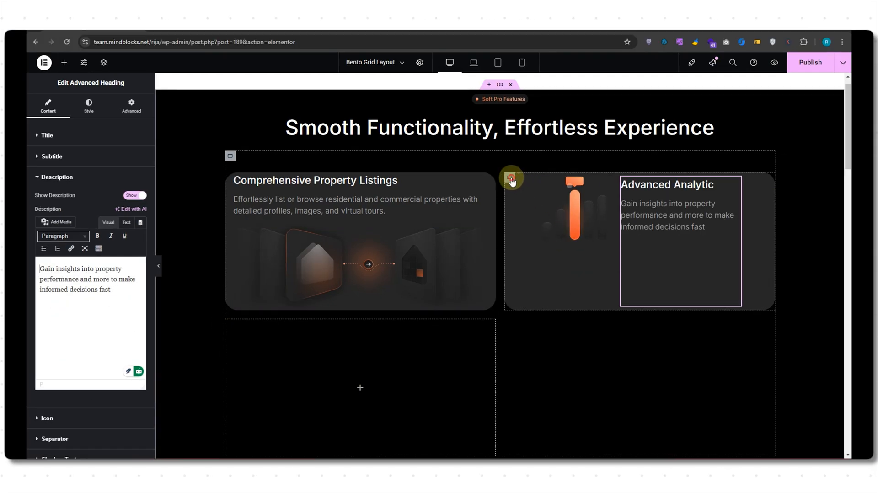
# Step: Retitle the second card 'Advanced Analytic' with the property-performance insights description
pyautogui.click(510, 177)
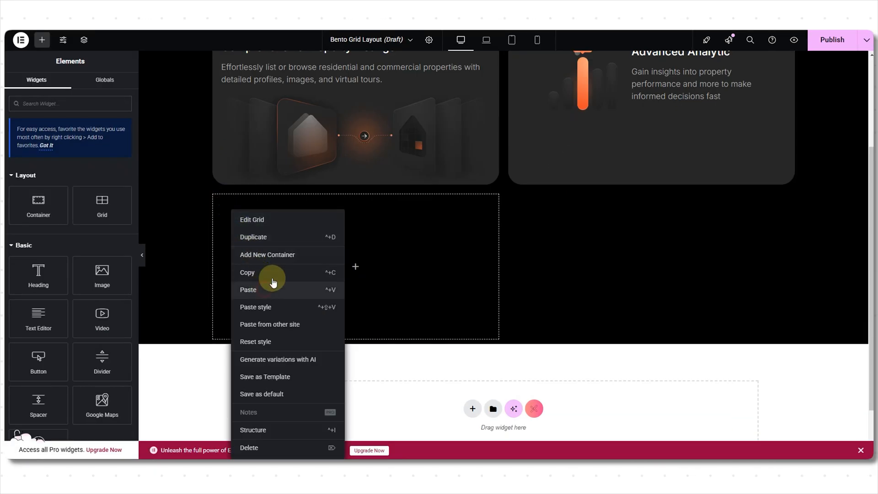
# Step: Paste the card into the third cell with the orange pill image and the platform-transition description
pyautogui.click(247, 290)
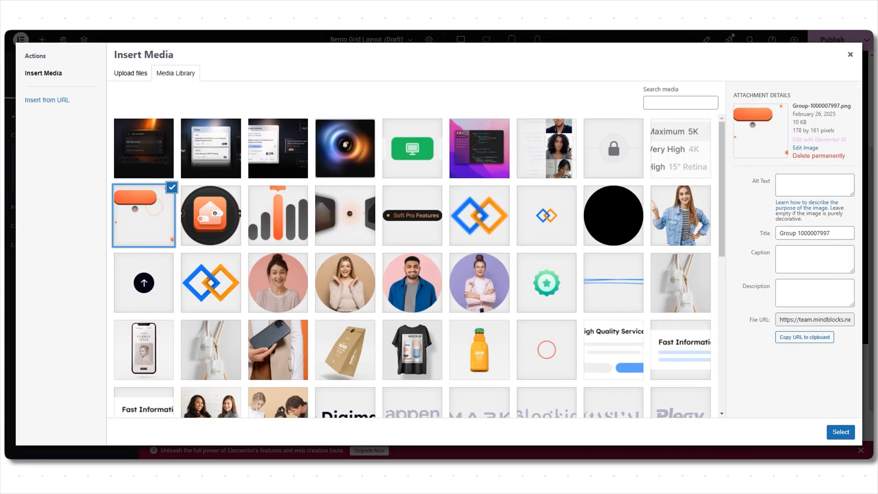
pyautogui.click(839, 432)
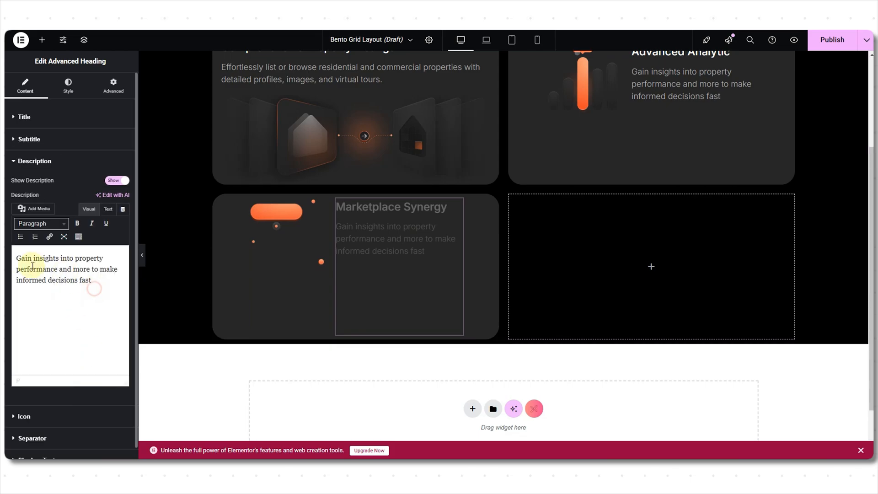
pyautogui.write('Seamlessly transition from managing to listing or selling properties within the same platform.')
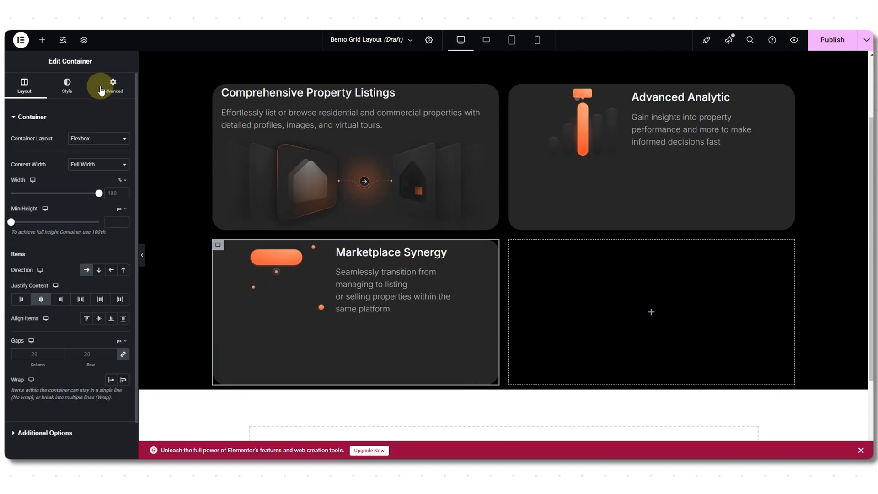
# Step: Slim down the Marketplace Synergy card's inner padding in its Advanced settings
pyautogui.click(113, 85)
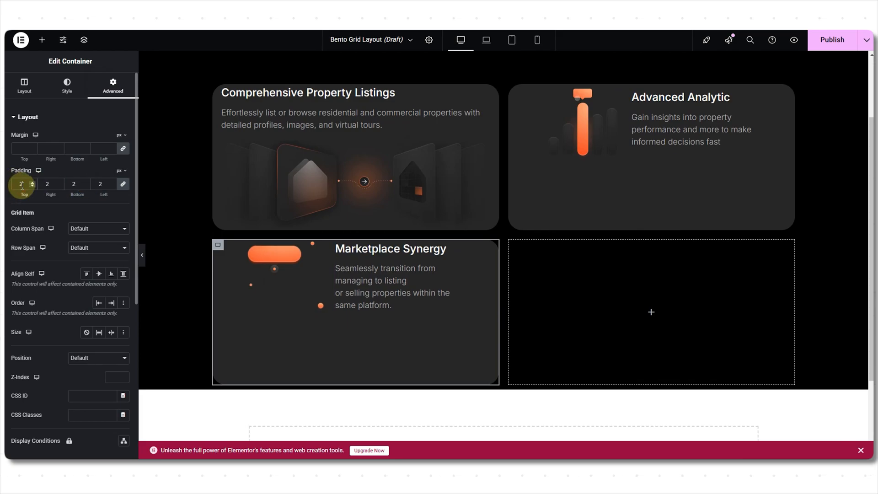
pyautogui.click(23, 86)
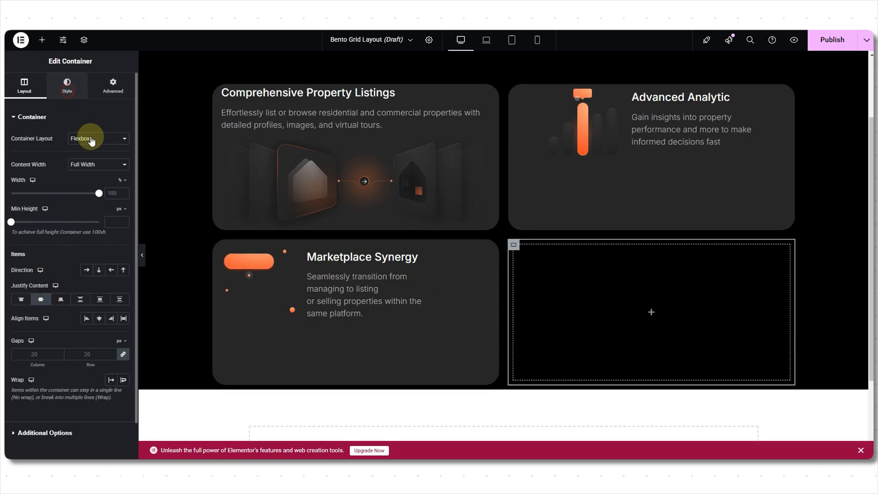
# Step: Set the fourth cell's background colour to the same dark hex value as the other cards
pyautogui.click(66, 85)
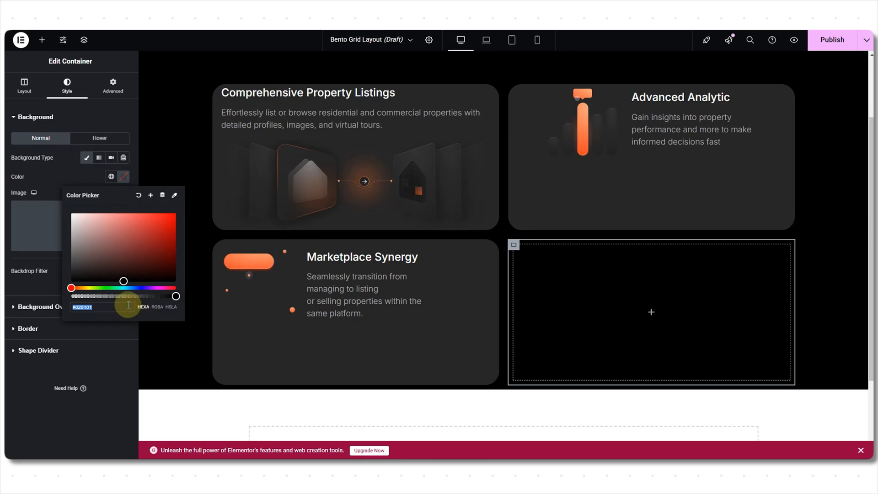
pyautogui.click(27, 161)
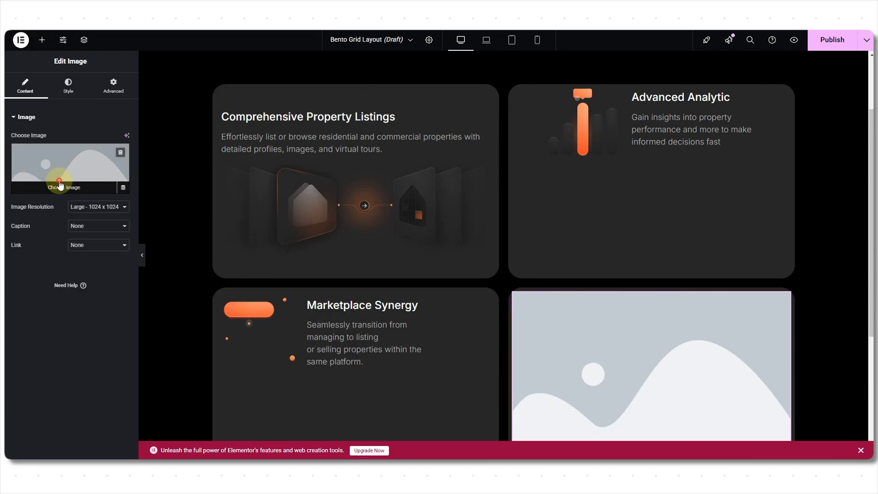
# Step: Add the house image and an 'Integrated Management Tools' heading with description to the fourth card
pyautogui.click(61, 184)
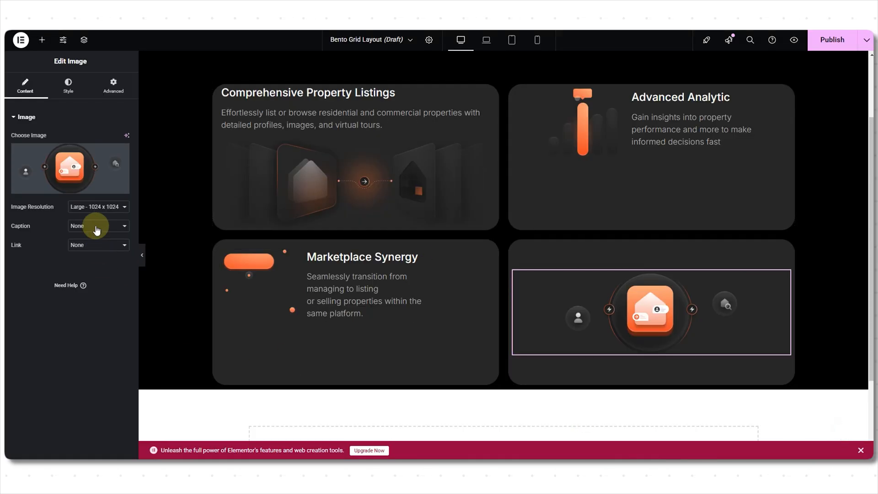
pyautogui.click(97, 206)
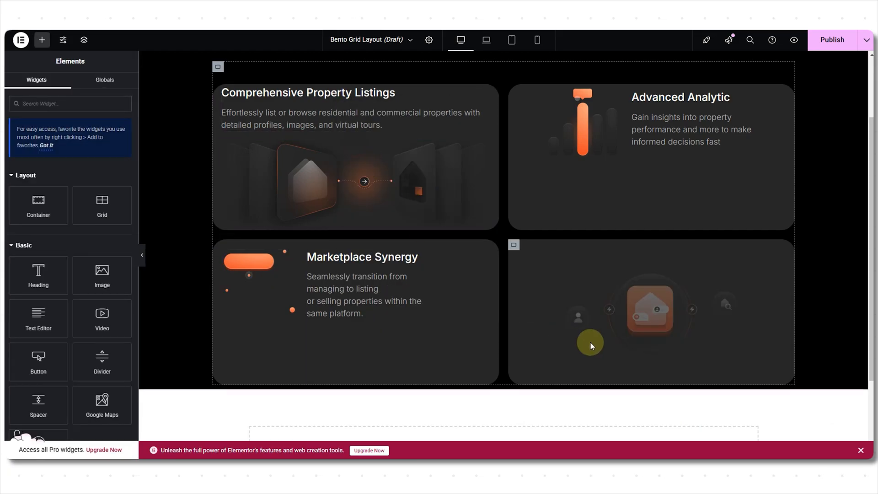
pyautogui.click(598, 348)
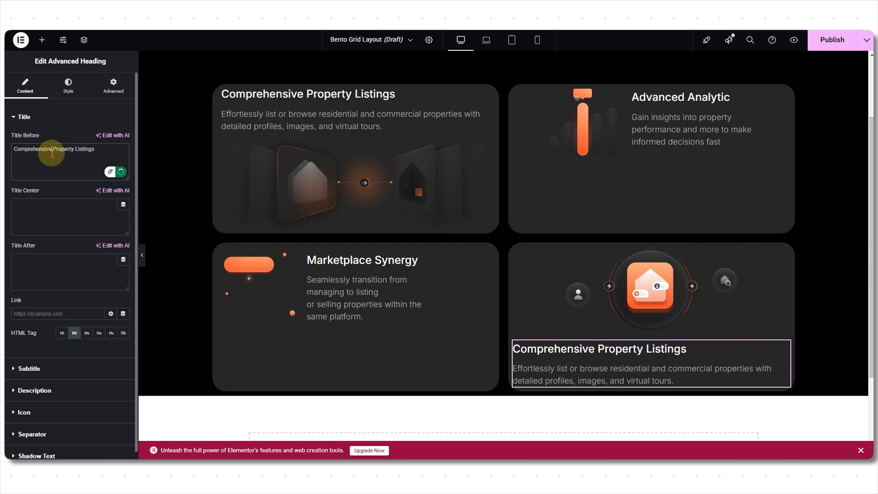
pyautogui.write('Integrated Management Tools')
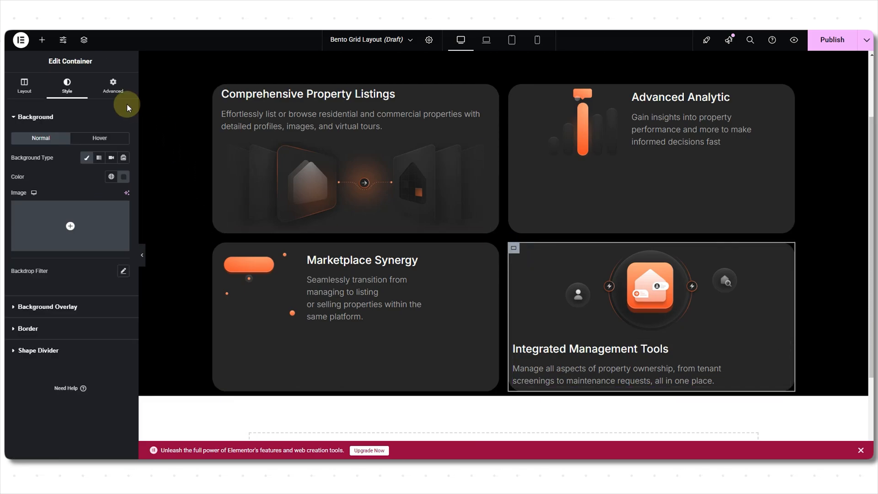
pyautogui.click(112, 86)
pyautogui.write('20')
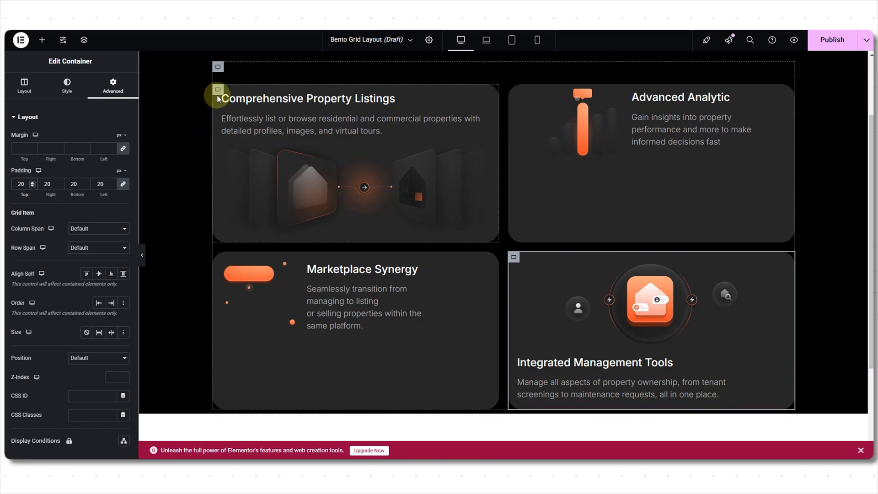
# Step: Give the Comprehensive Property Listings card Column Span 1 and Row Span 2 in Grid Item
pyautogui.click(67, 86)
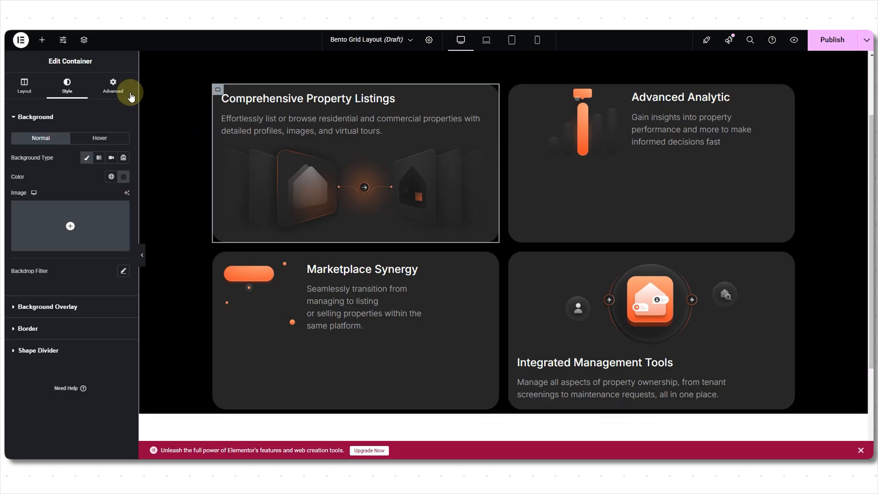
pyautogui.click(112, 87)
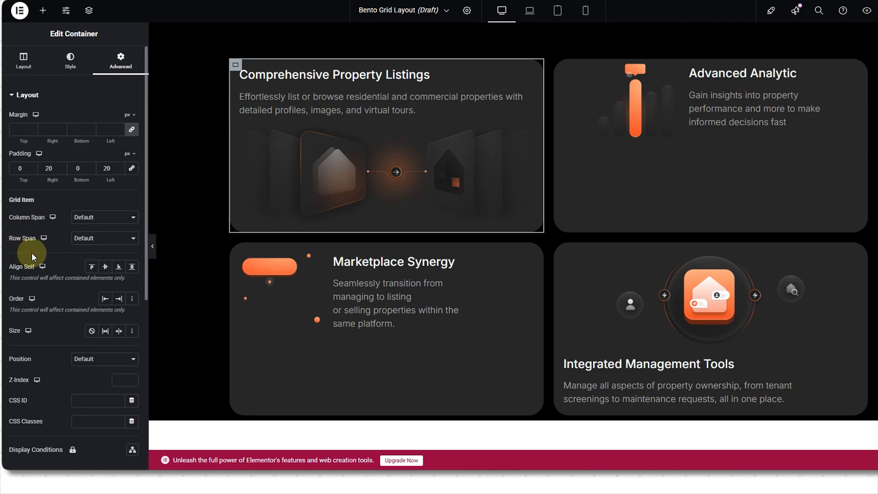
pyautogui.click(104, 218)
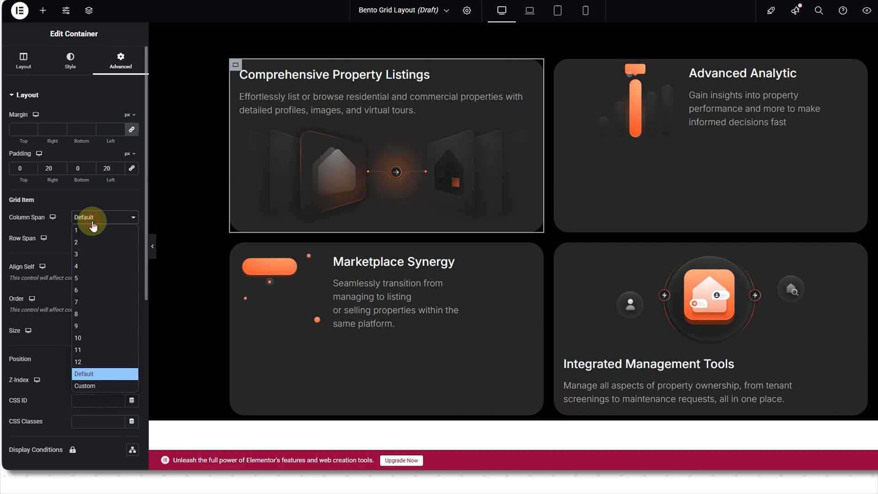
pyautogui.click(76, 230)
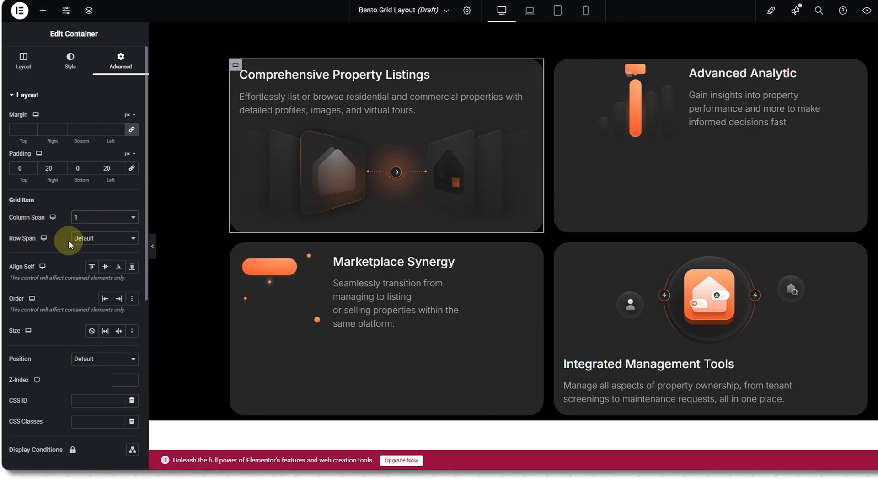
pyautogui.click(103, 238)
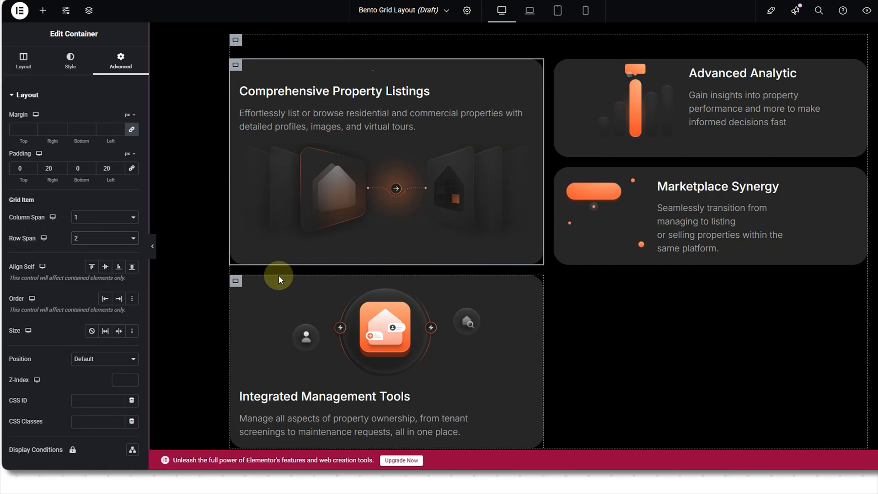
pyautogui.moveTo(388, 288)
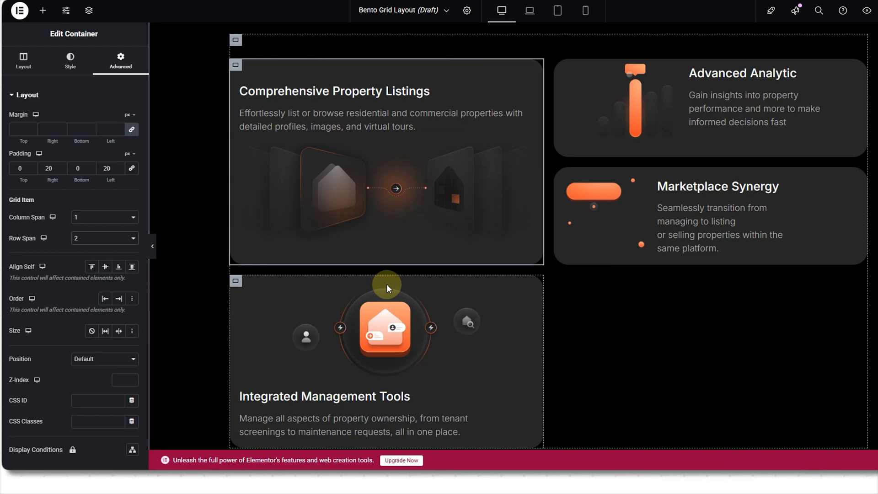
pyautogui.moveTo(563, 67)
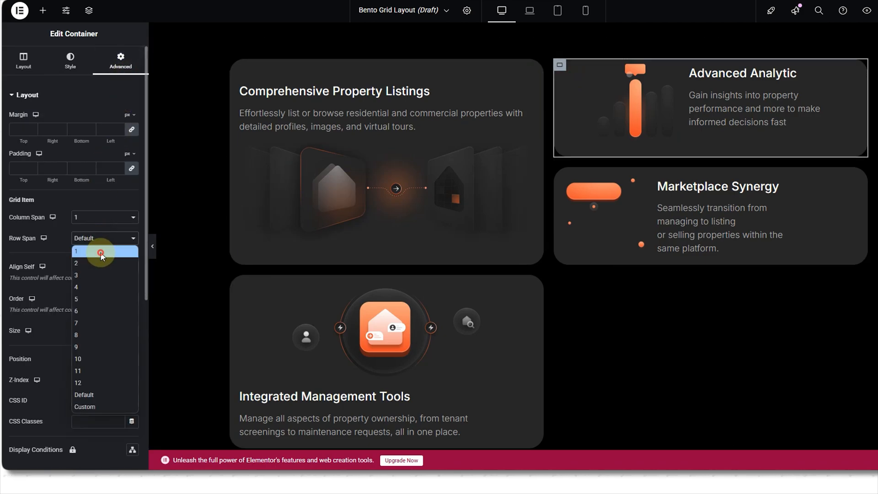
# Step: Set Row Span 1 on Advanced Analytic and Column Span 1 on Marketplace Synergy and Integrated Management Tools
pyautogui.click(76, 251)
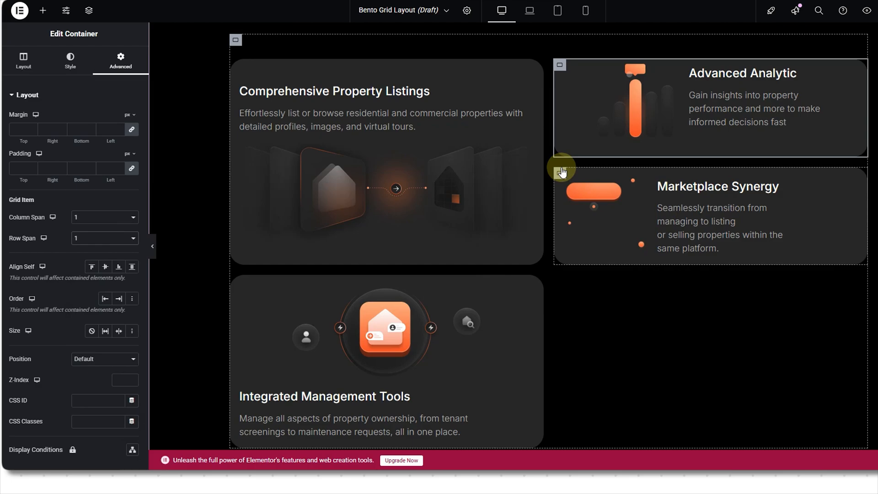
pyautogui.click(104, 217)
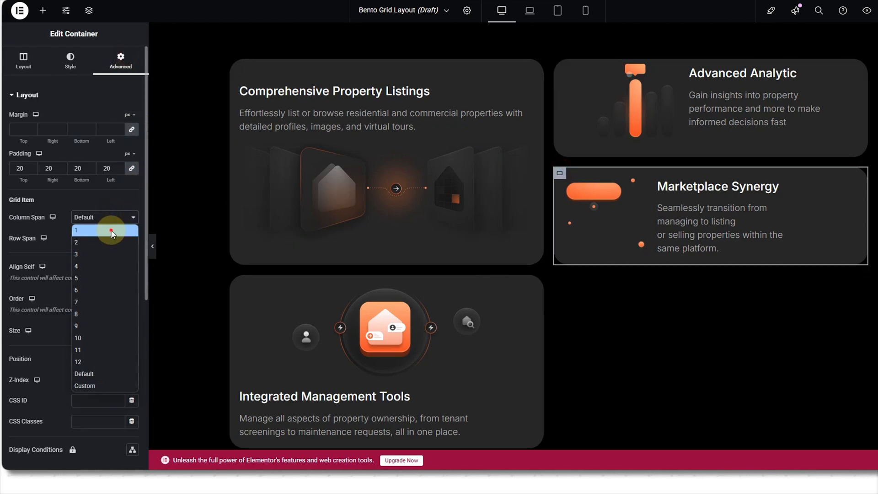
pyautogui.click(76, 231)
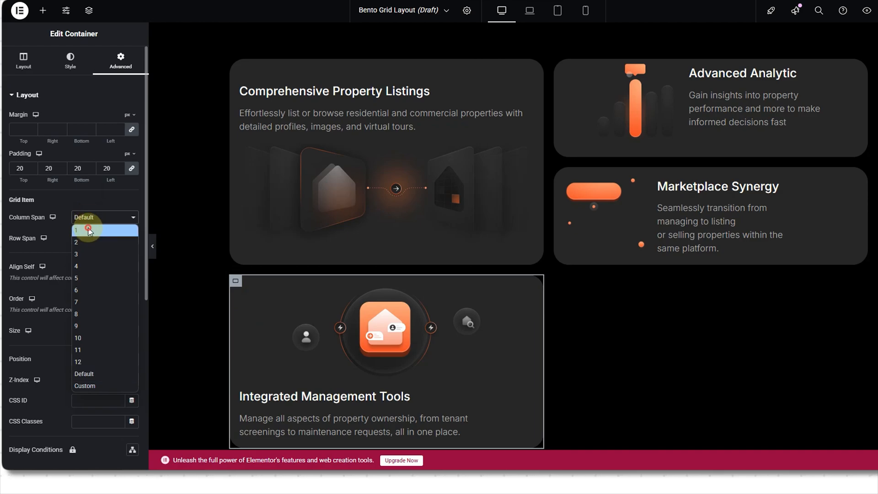
pyautogui.click(77, 230)
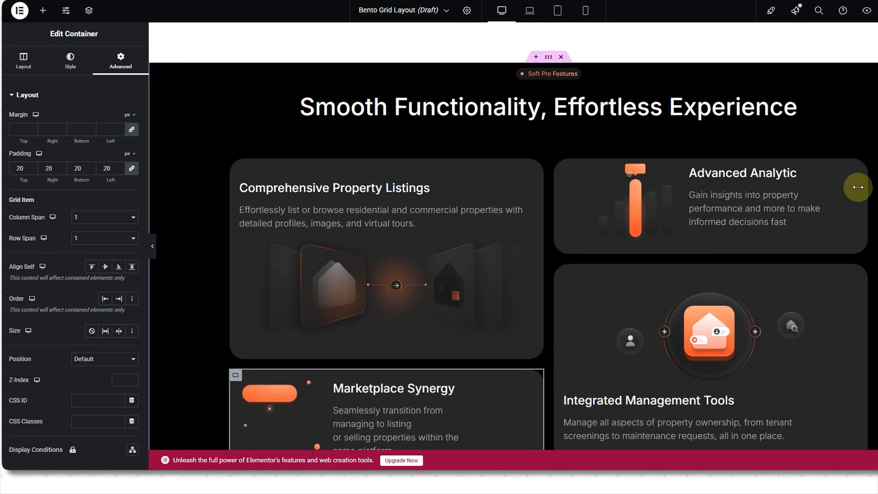
pyautogui.scroll(-3)
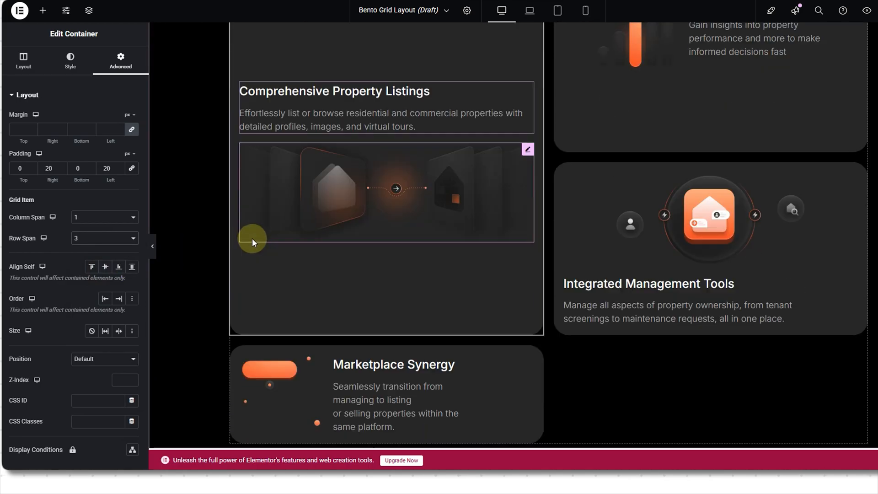
pyautogui.click(133, 238)
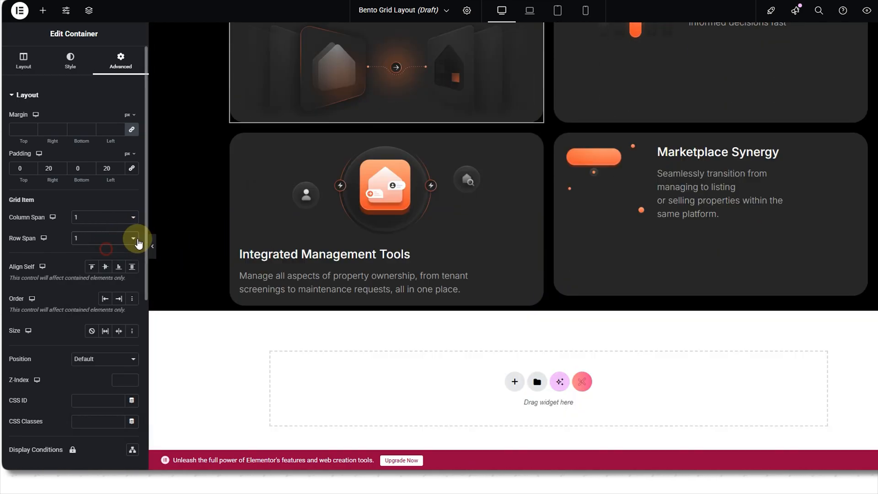
pyautogui.click(132, 238)
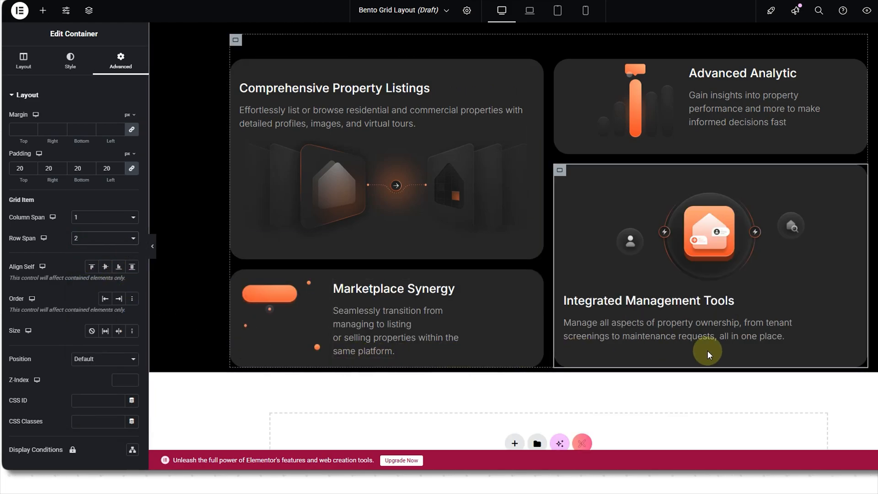
pyautogui.scroll(-3)
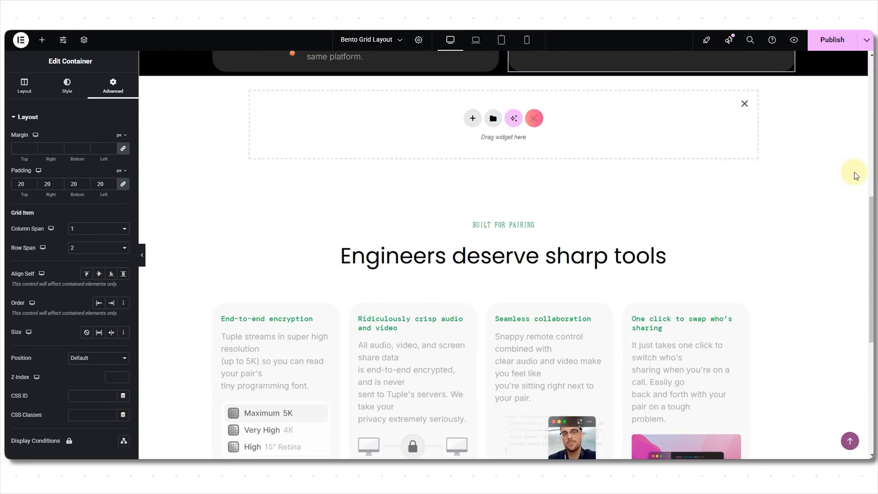
pyautogui.scroll(-3)
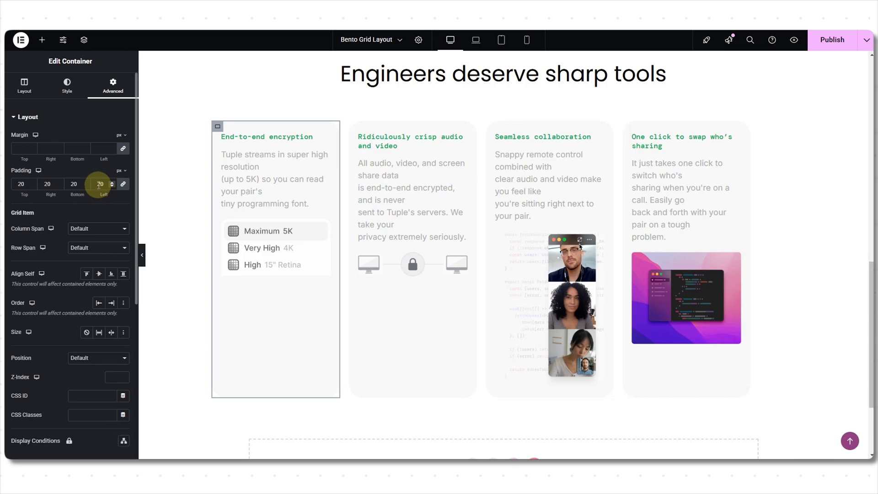
pyautogui.moveTo(67, 87)
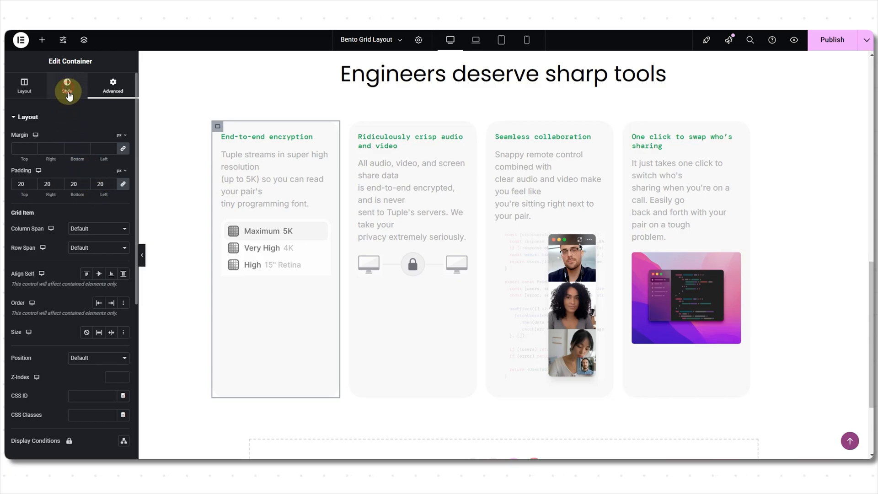
pyautogui.click(67, 87)
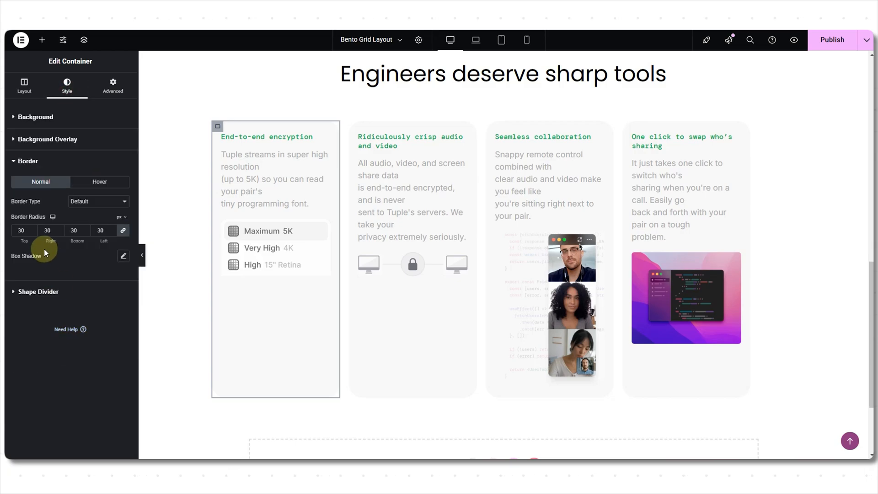
pyautogui.moveTo(122, 231)
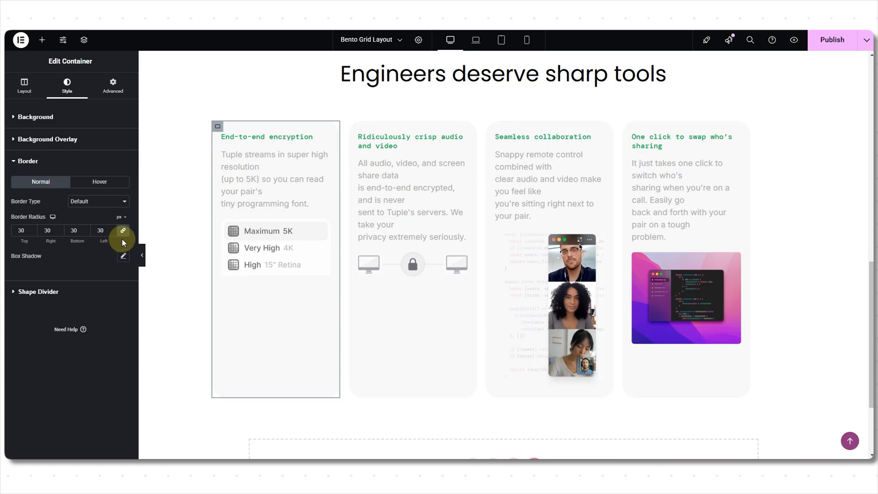
pyautogui.click(112, 85)
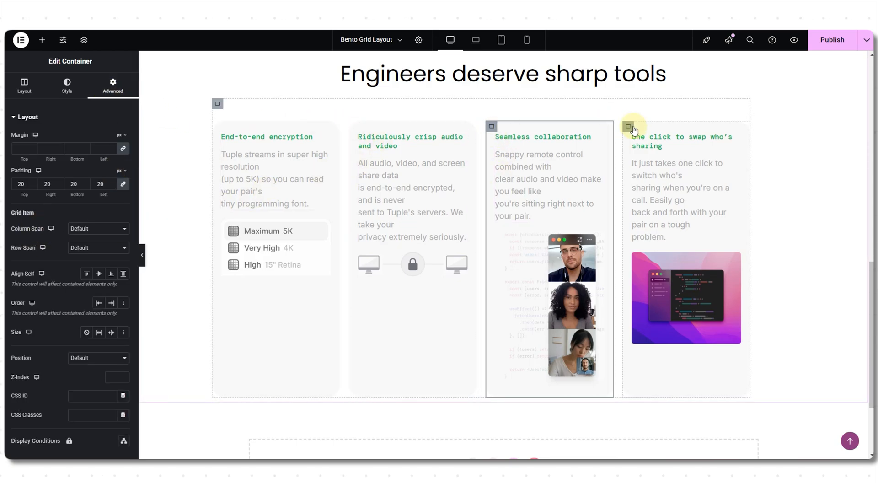
pyautogui.click(266, 137)
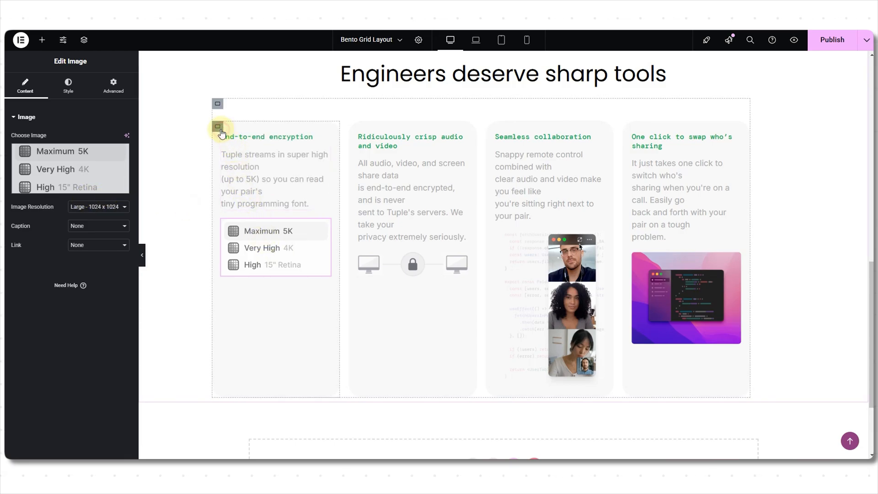
# Step: Give the End-to-end encryption and Seamless collaboration cards single row and column spans
pyautogui.click(217, 126)
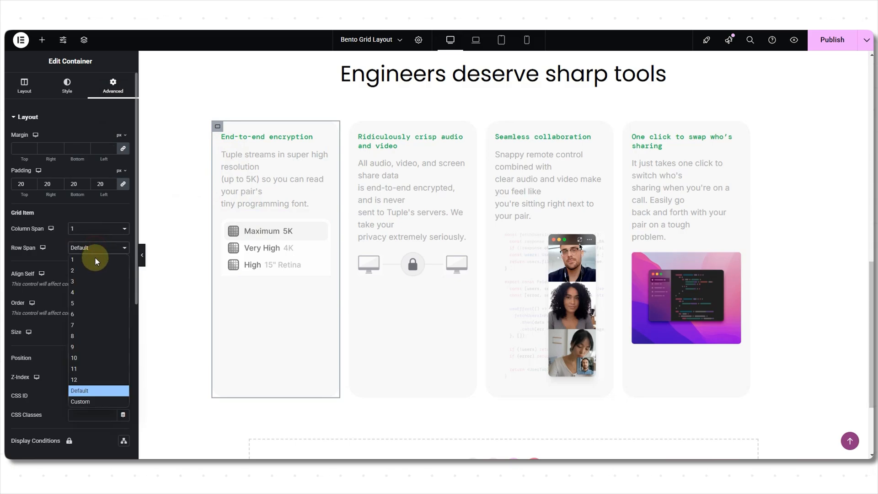
pyautogui.click(79, 391)
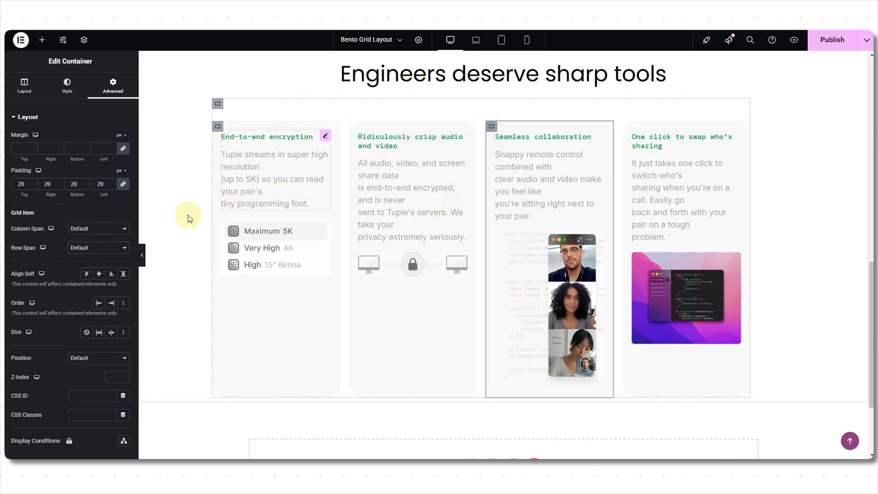
pyautogui.click(98, 248)
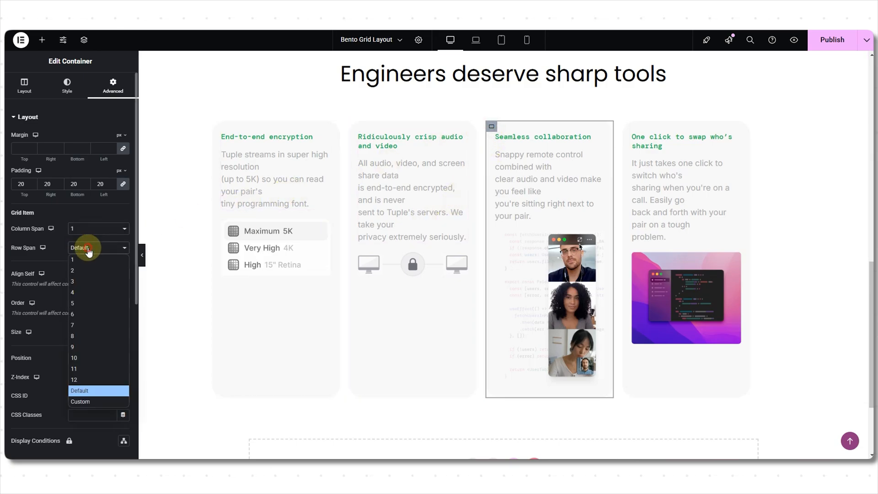
pyautogui.click(73, 259)
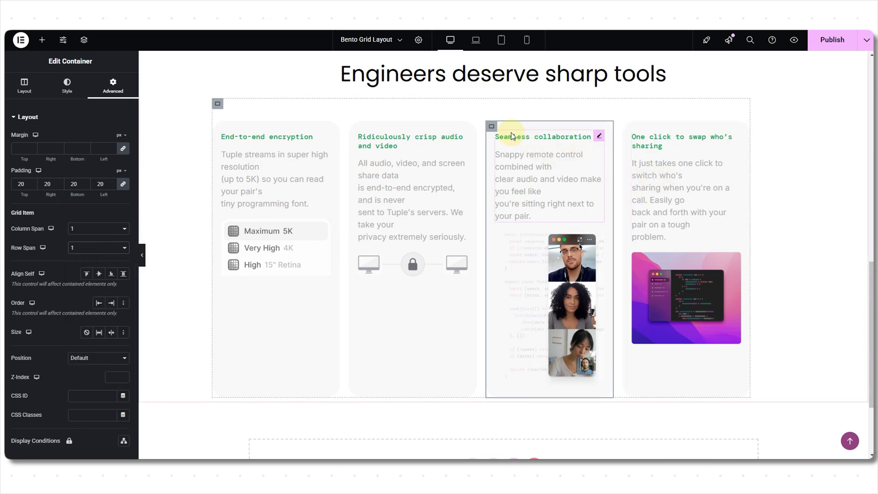
pyautogui.click(87, 273)
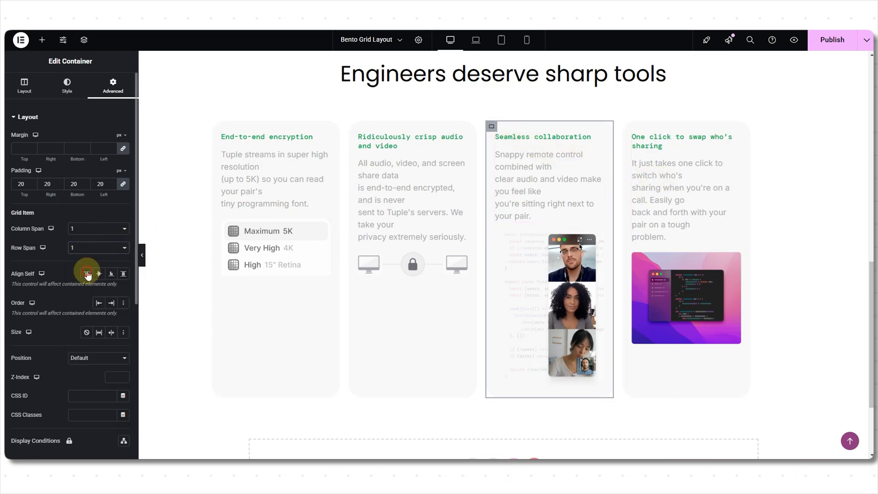
# Step: Set Column Span 2 on the One click to swap card so it runs beneath the others
pyautogui.click(108, 229)
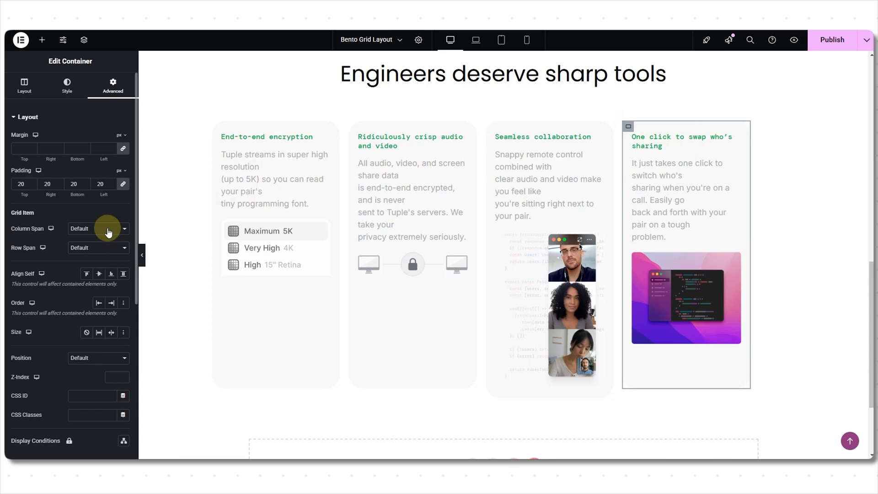
pyautogui.click(95, 228)
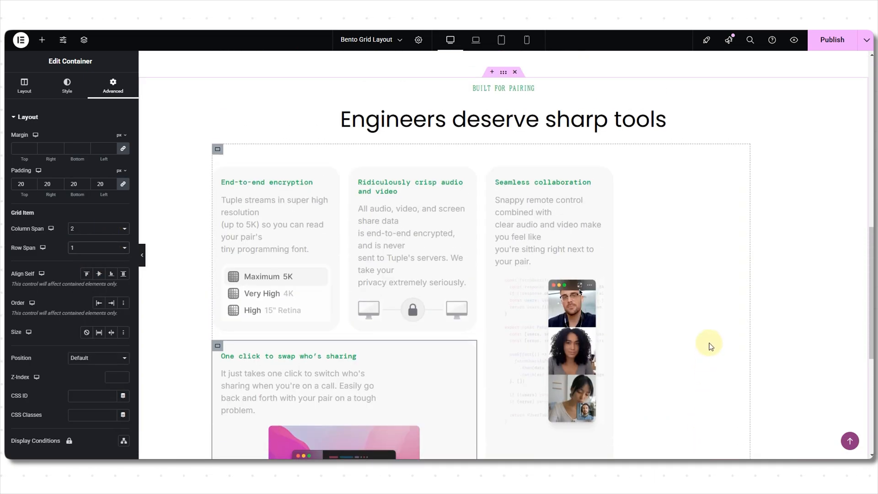
pyautogui.moveTo(661, 176)
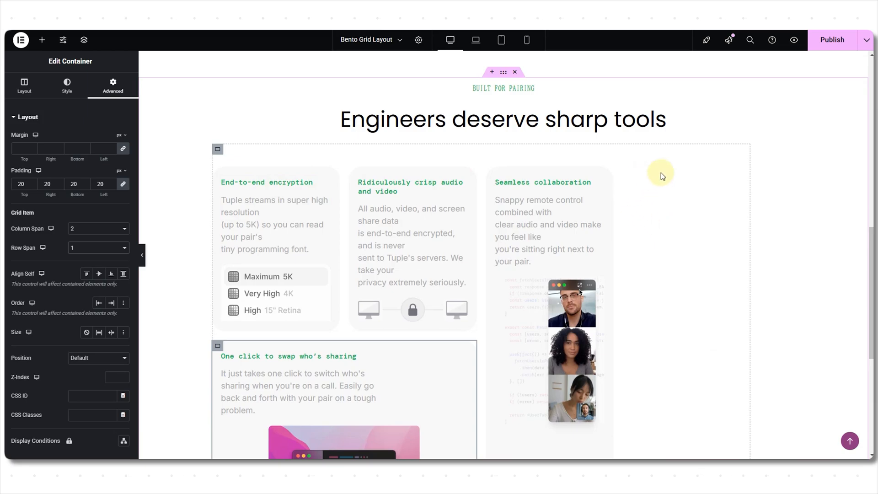
pyautogui.scroll(-3)
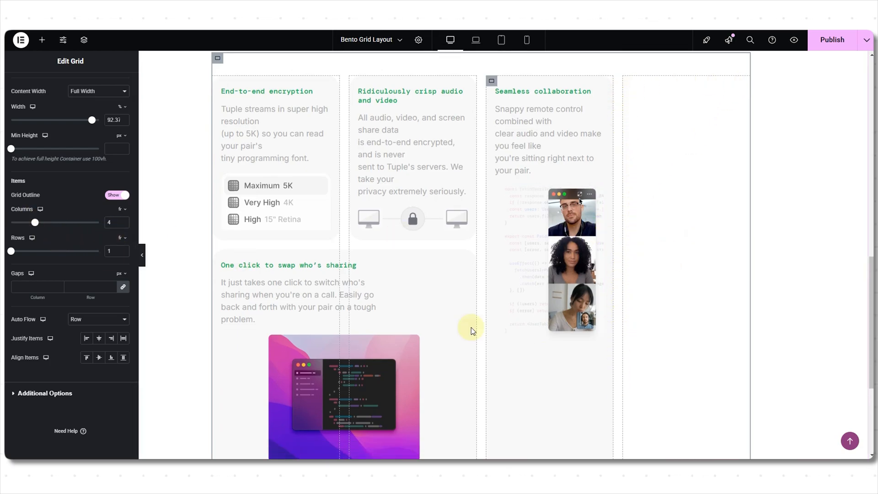
# Step: Change the 'Engineers deserve sharp tools' grid's Columns from 4 to 3
pyautogui.scroll(-3)
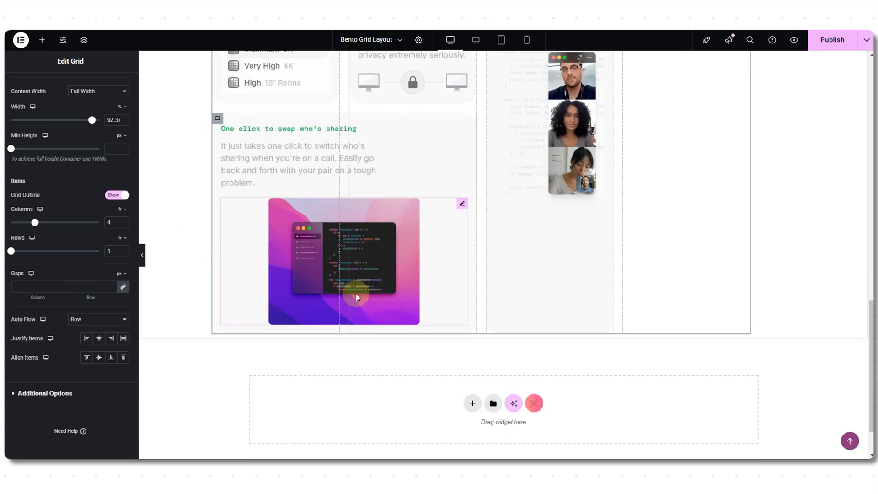
pyautogui.moveTo(401, 292)
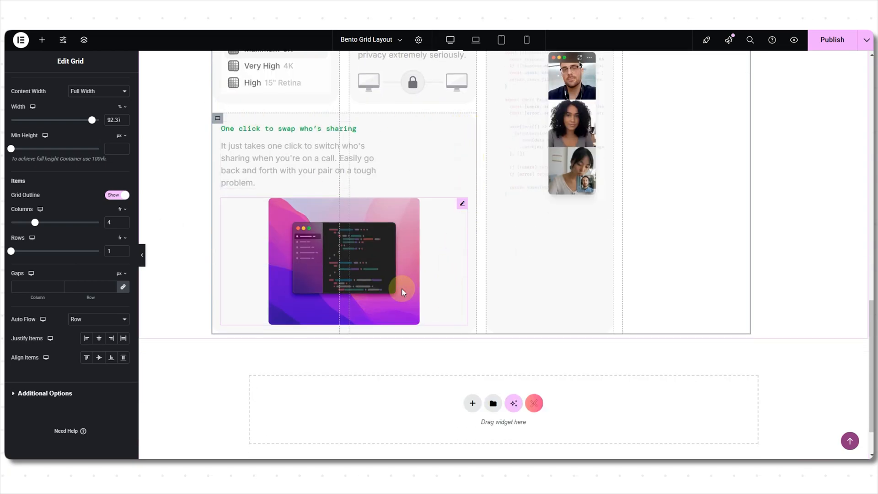
pyautogui.scroll(3)
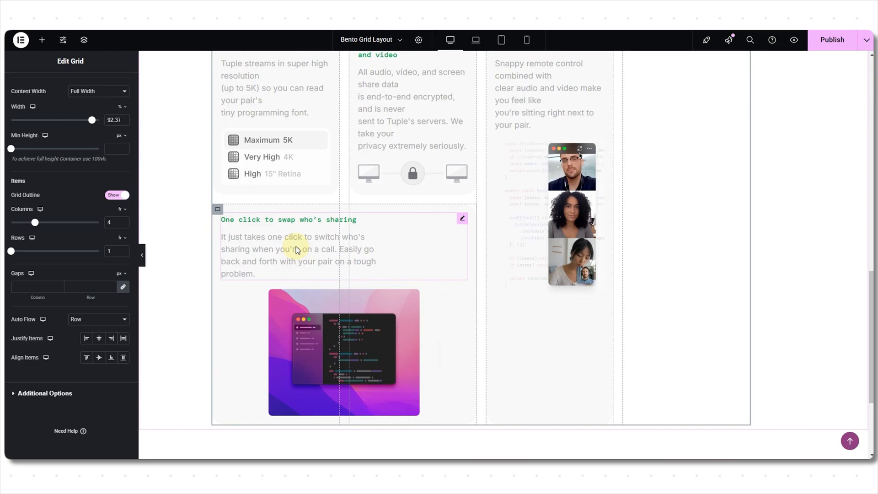
pyautogui.scroll(3)
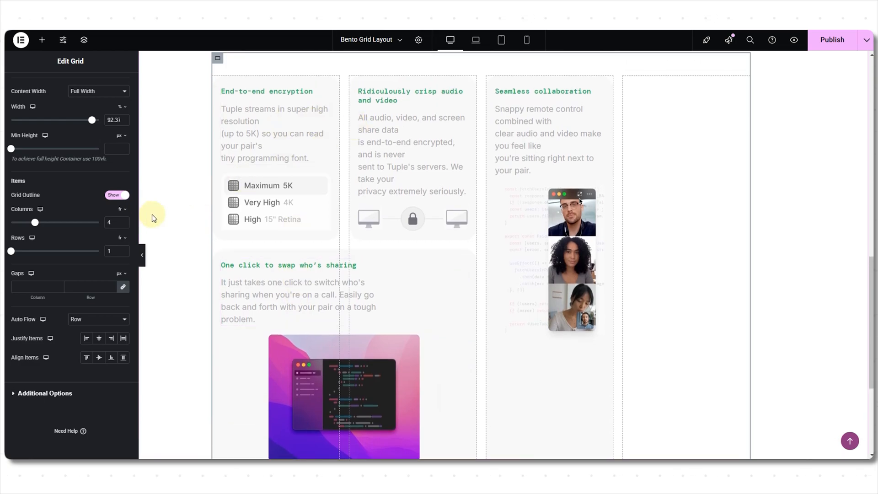
pyautogui.click(124, 224)
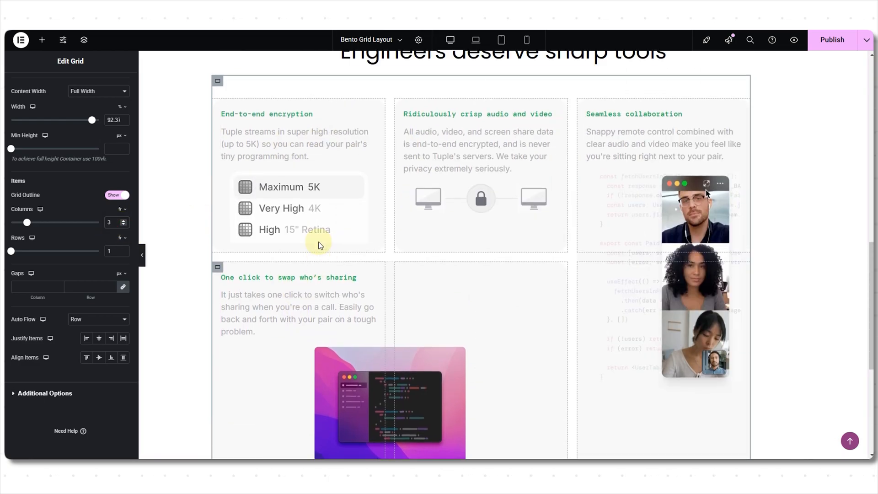
pyautogui.scroll(3)
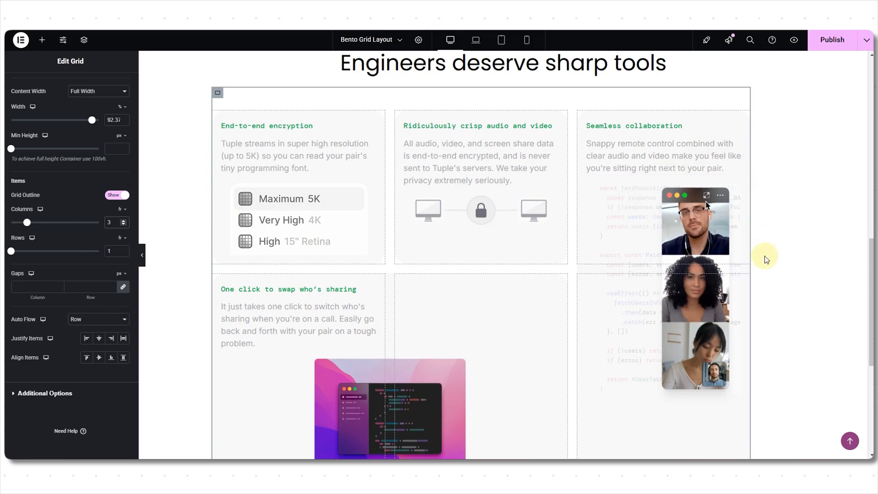
pyautogui.scroll(-3)
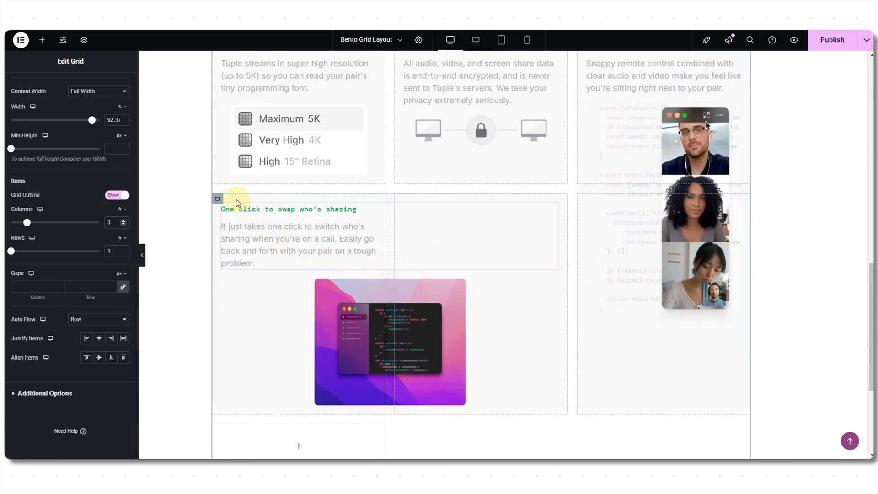
pyautogui.click(218, 198)
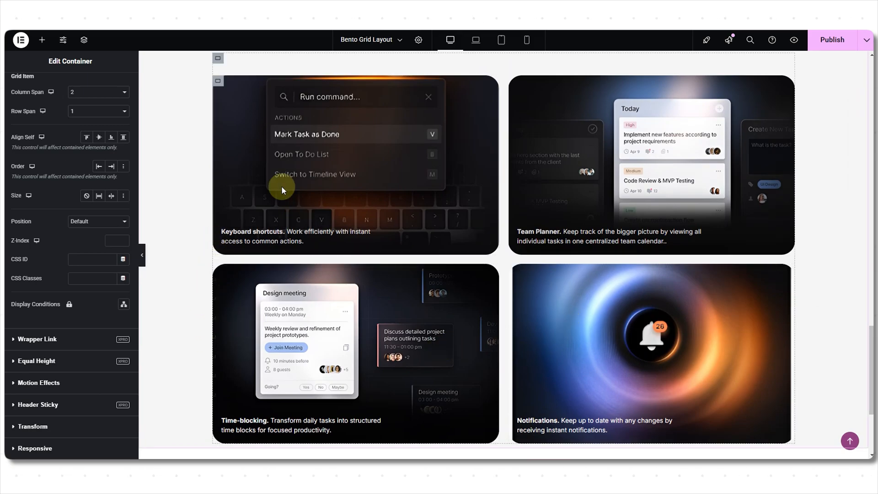
pyautogui.click(111, 86)
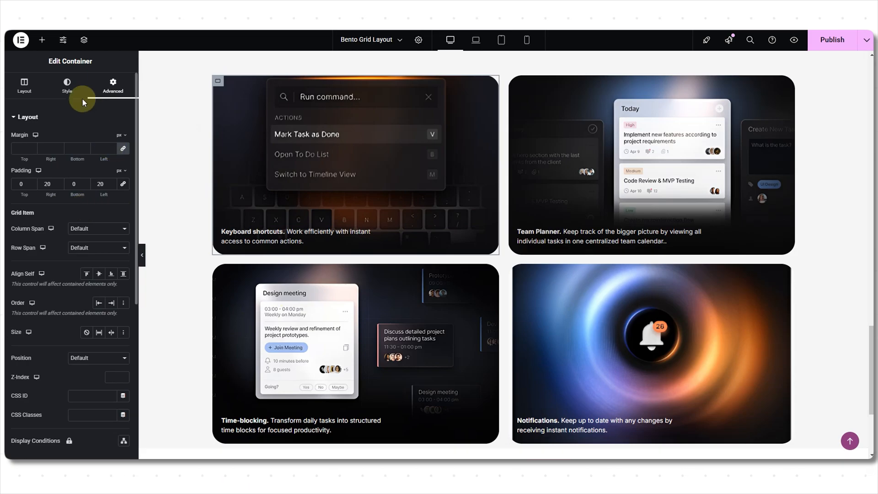
pyautogui.click(66, 85)
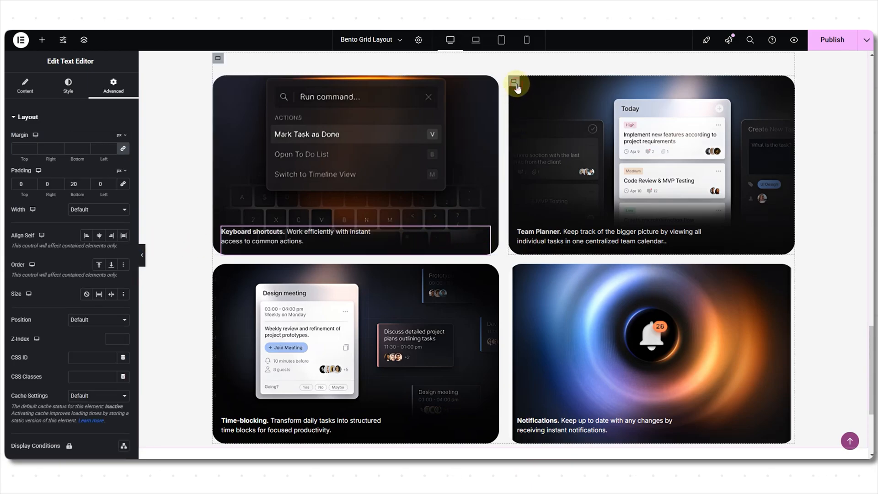
pyautogui.click(513, 81)
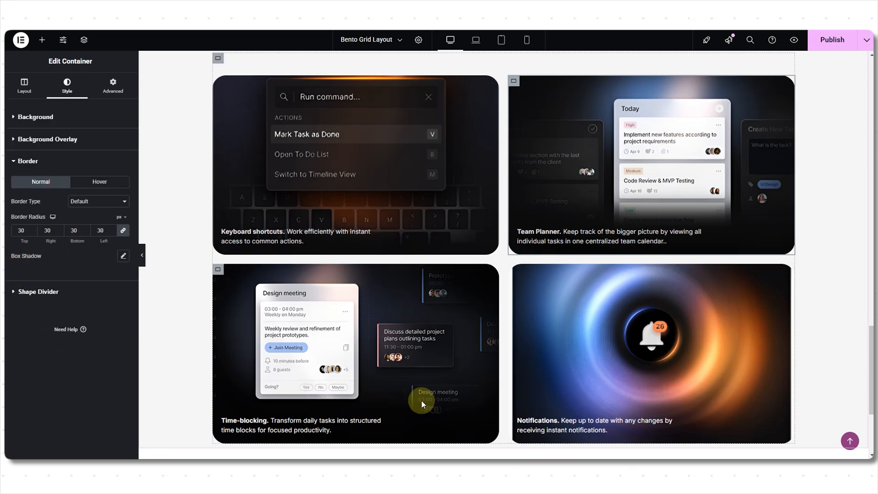
pyautogui.click(36, 116)
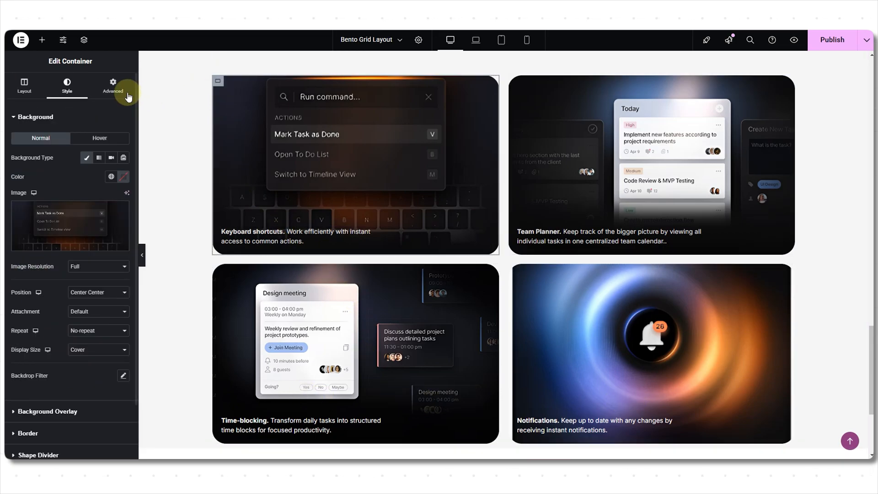
# Step: Give the Keyboard shortcuts card Column Span 1 and Row Span 5
pyautogui.click(113, 85)
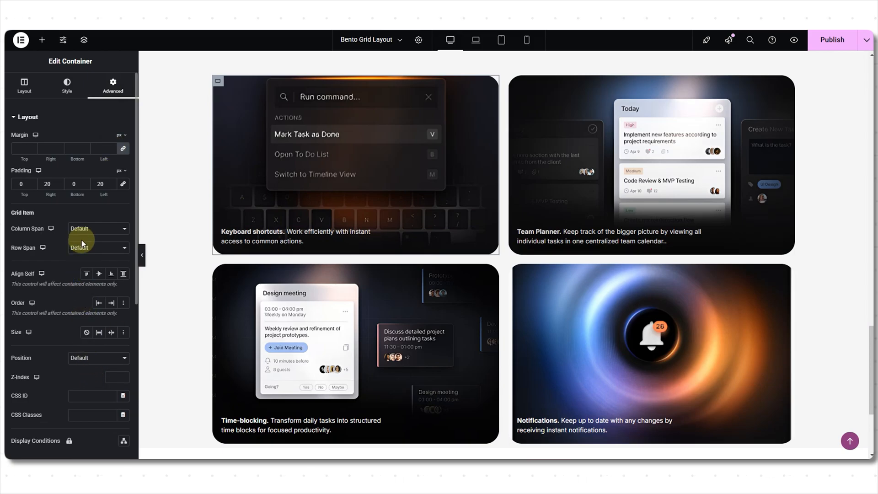
pyautogui.click(95, 227)
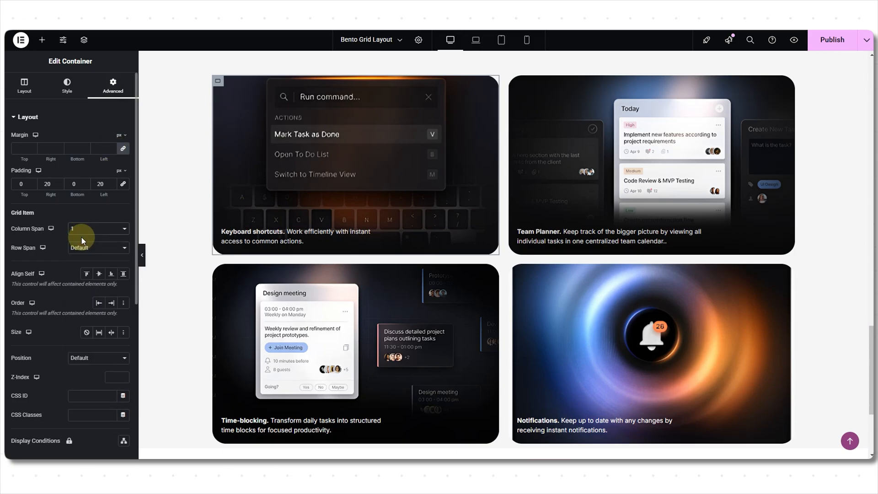
pyautogui.click(95, 248)
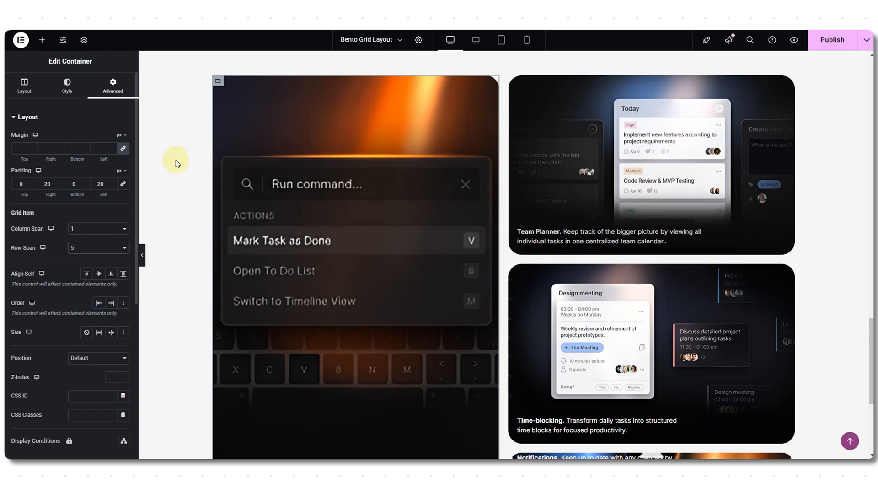
pyautogui.moveTo(188, 130)
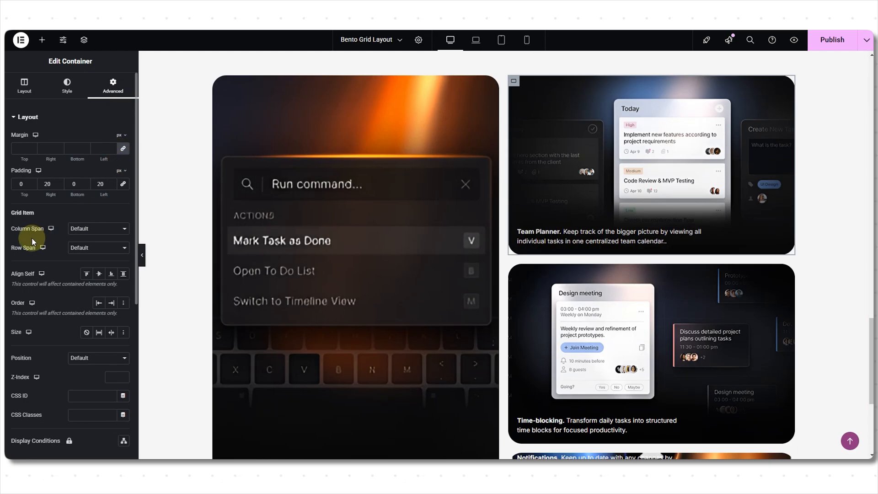
# Step: Give the Team Planner card Column Span 2 and Row Span 5, then review the grid layout
pyautogui.click(98, 228)
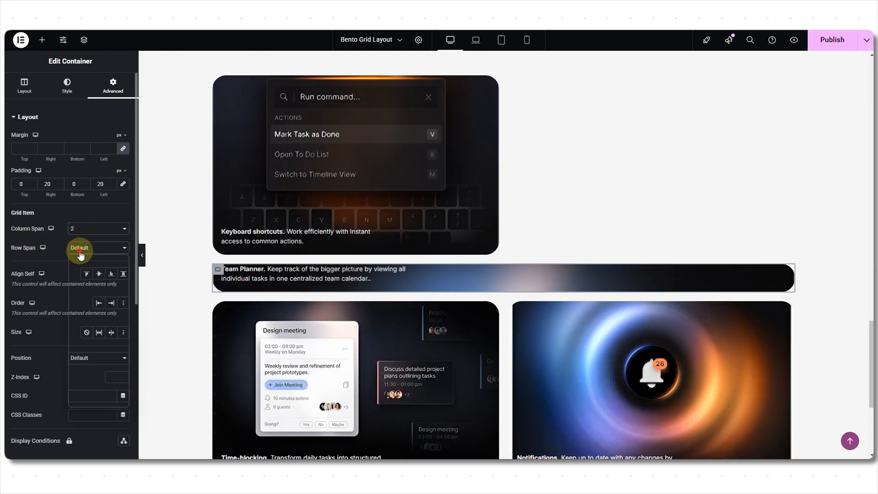
pyautogui.click(95, 247)
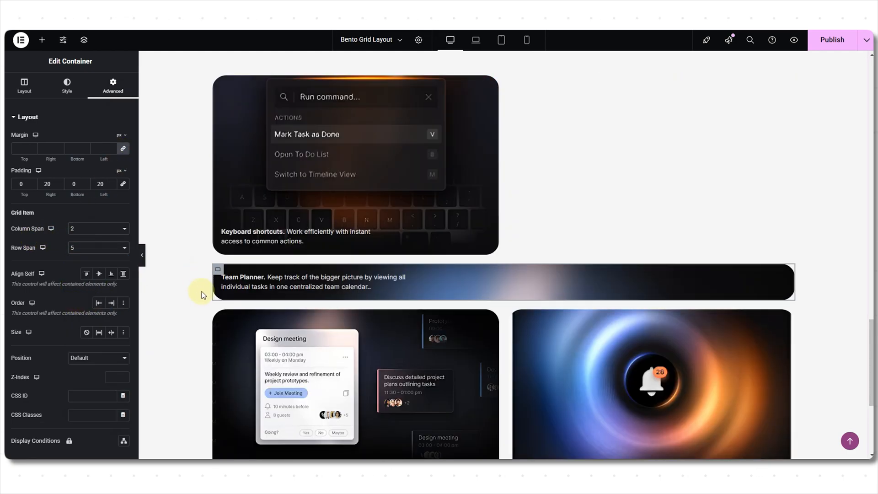
pyautogui.moveTo(238, 266)
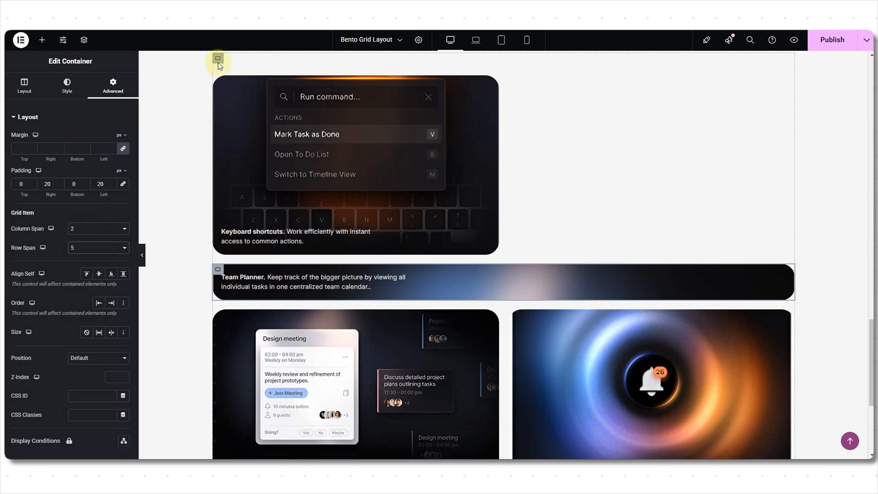
pyautogui.click(217, 59)
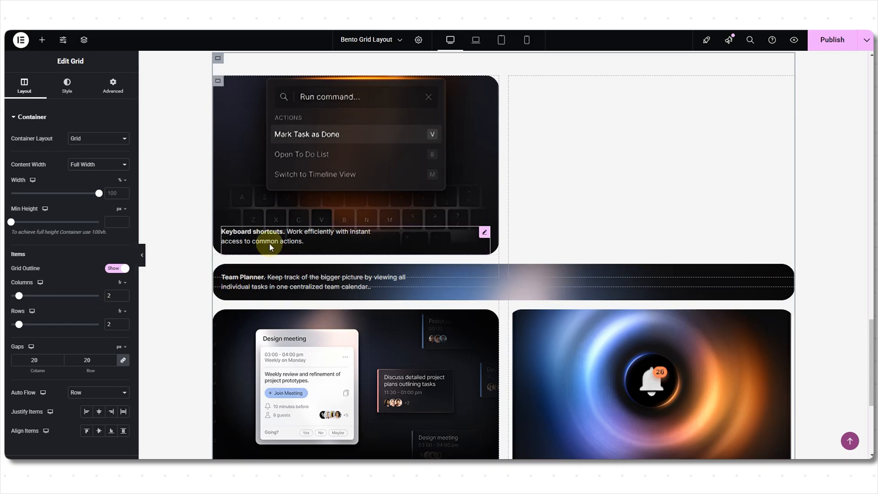
pyautogui.moveTo(390, 203)
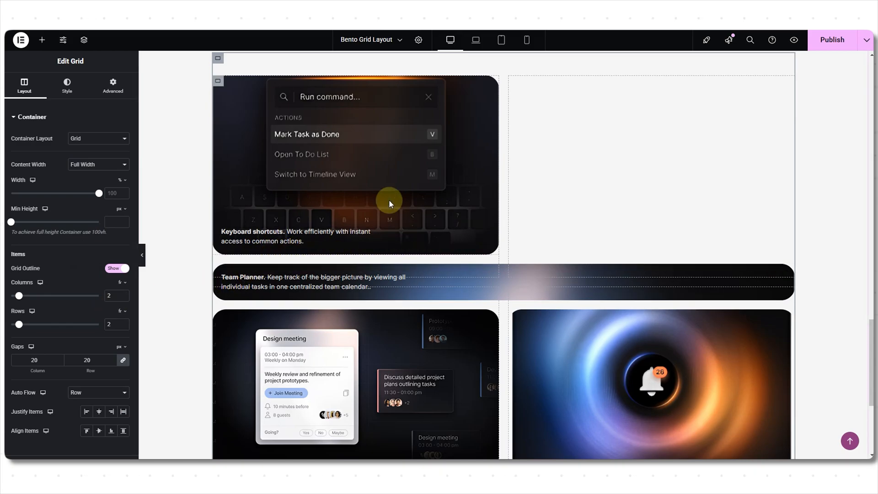
pyautogui.moveTo(334, 195)
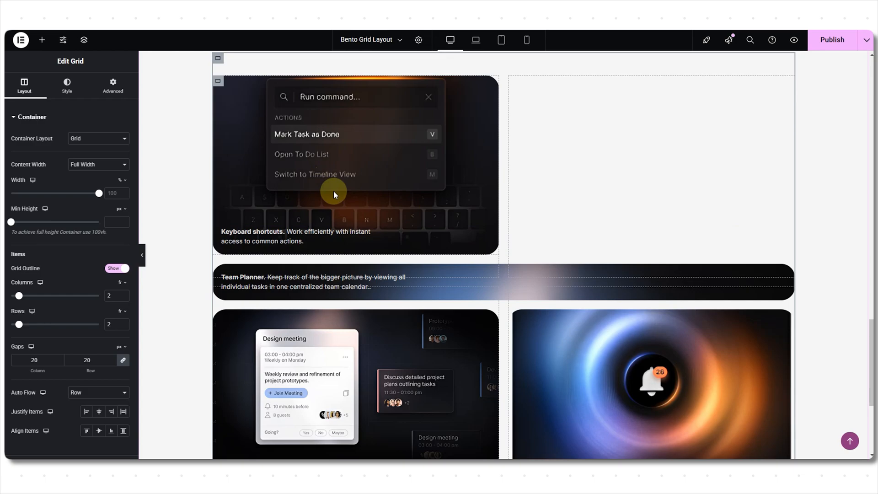
pyautogui.moveTo(715, 192)
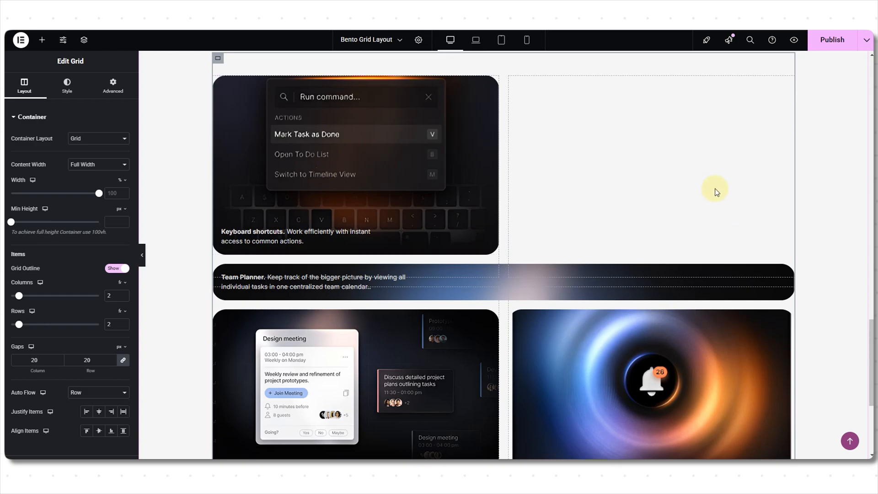
pyautogui.moveTo(459, 72)
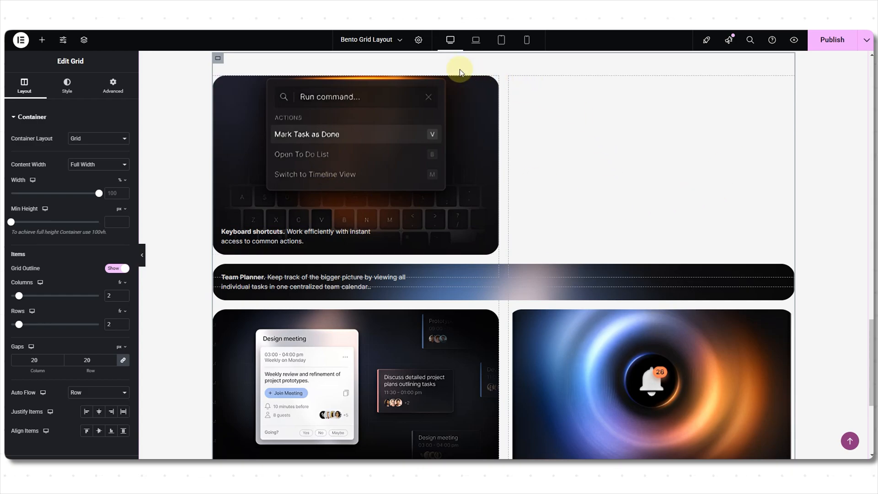
pyautogui.click(113, 86)
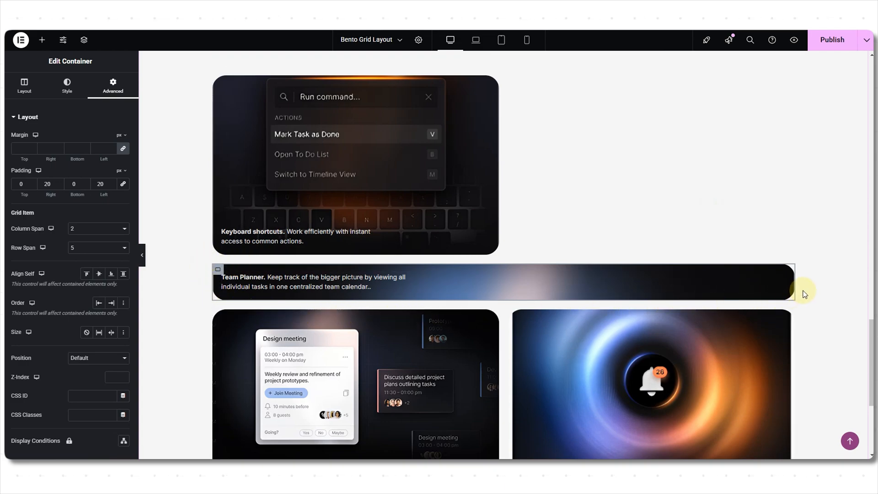
# Step: Set Column Span 2 on Time-blocking and Row Span 5 on the Notifications card
pyautogui.scroll(-3)
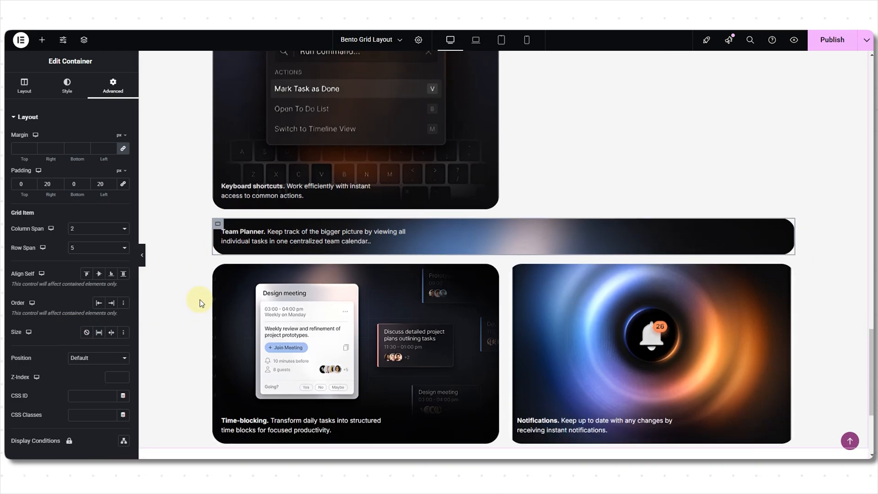
pyautogui.click(95, 229)
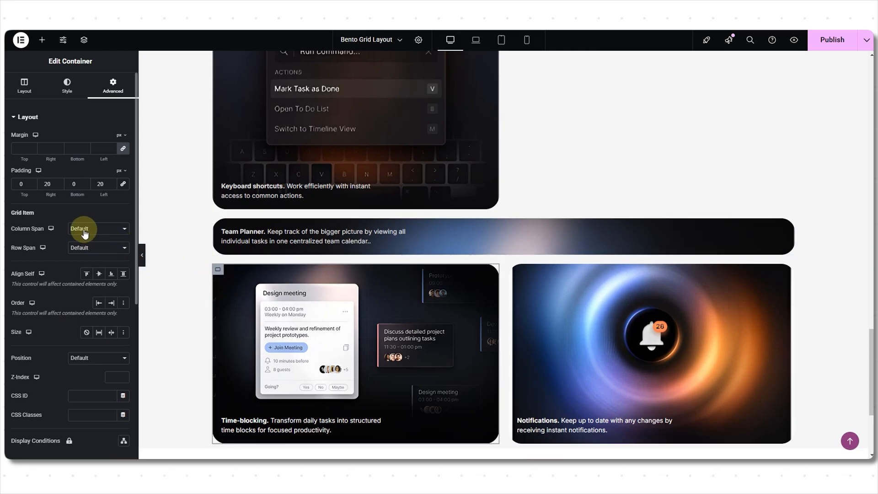
pyautogui.click(95, 228)
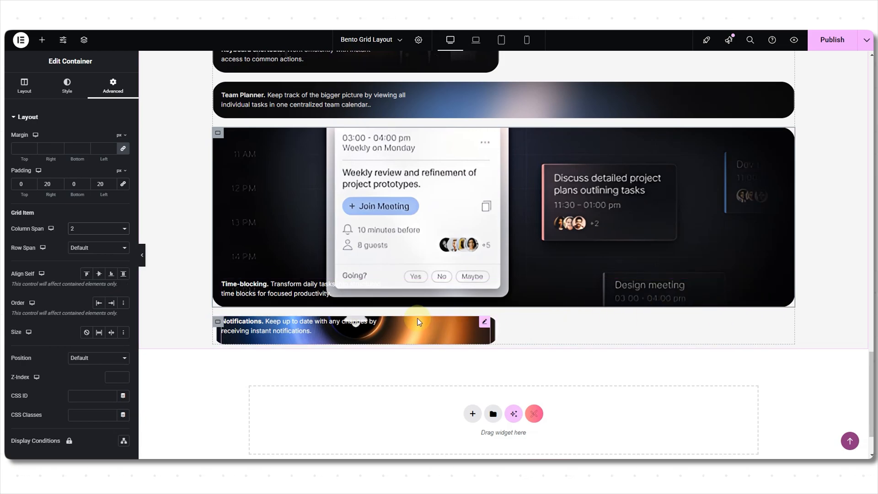
pyautogui.moveTo(399, 321)
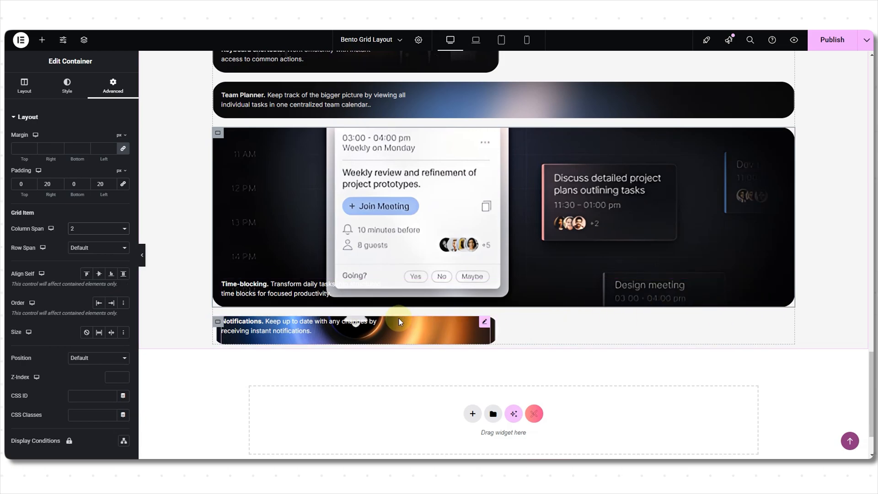
pyautogui.moveTo(416, 321)
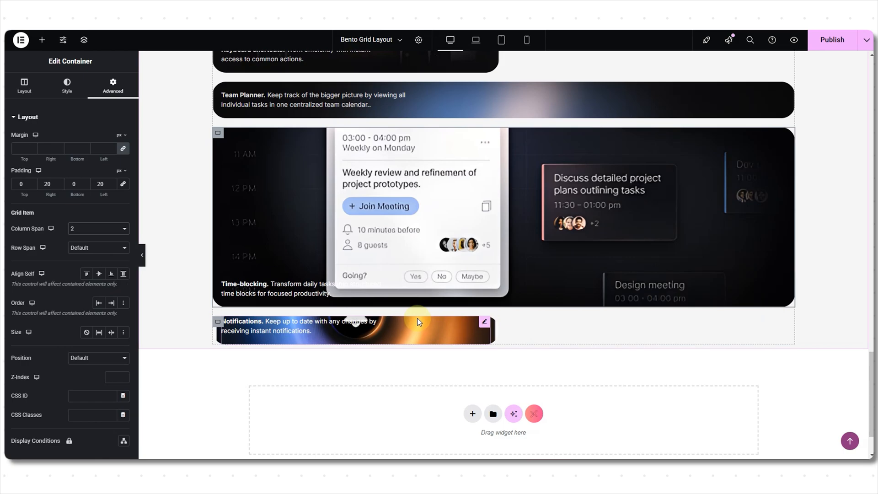
pyautogui.moveTo(399, 321)
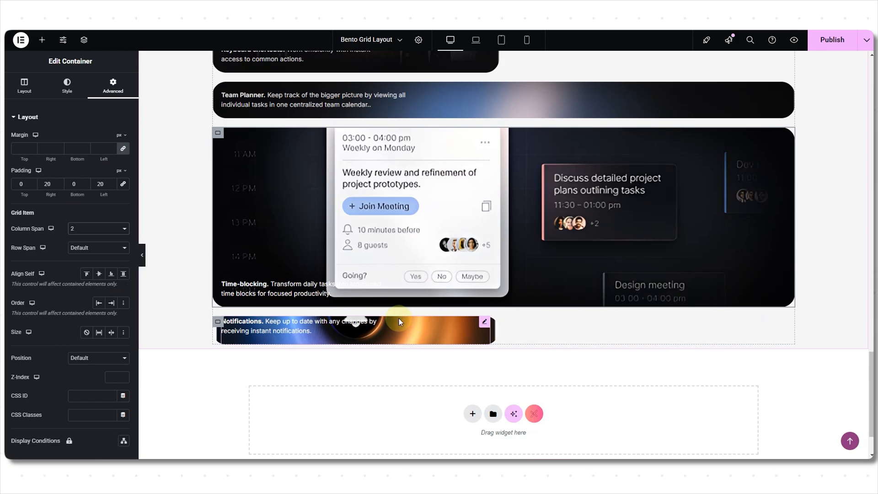
pyautogui.moveTo(235, 310)
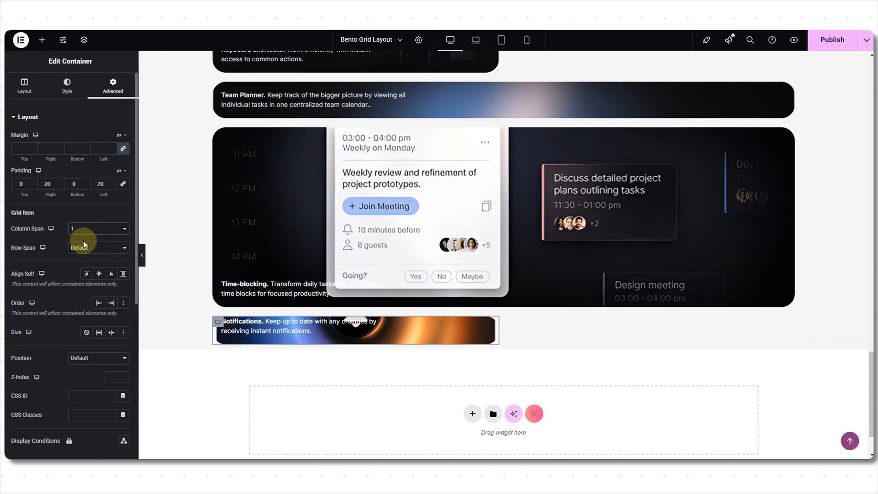
pyautogui.click(95, 248)
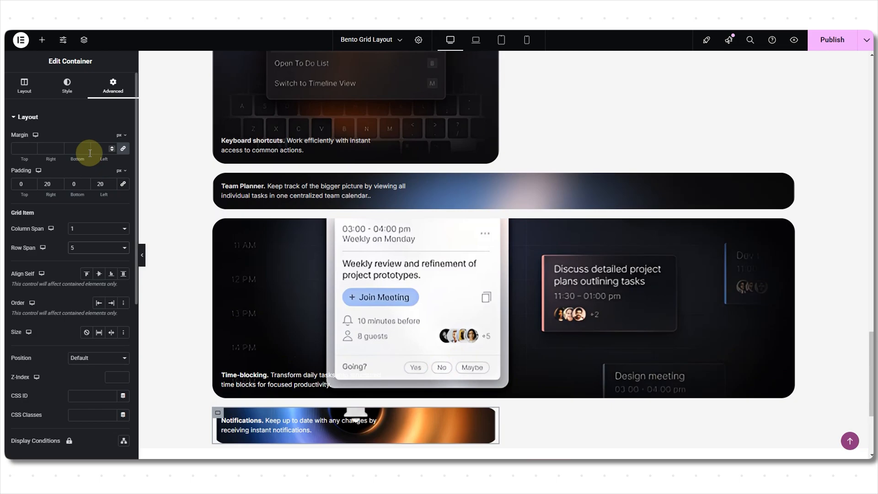
pyautogui.scroll(3)
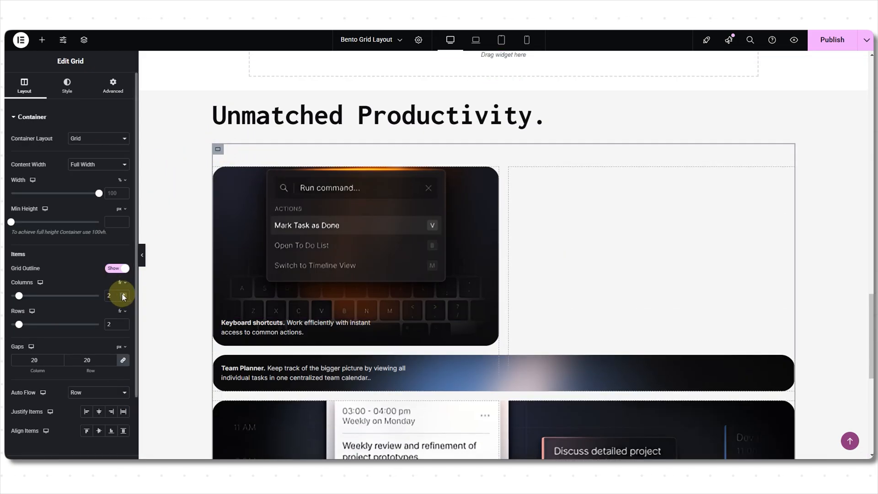
# Step: Increase the Unmatched Productivity grid's Columns from 2 to 3
pyautogui.click(122, 292)
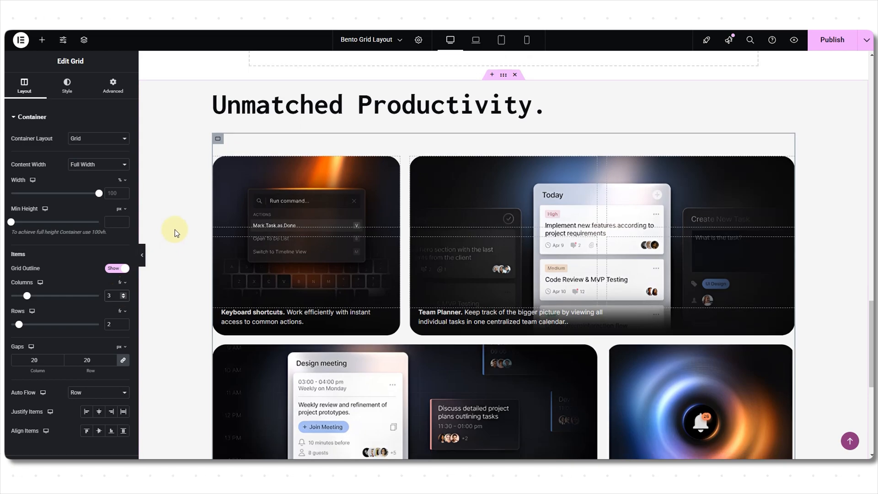
pyautogui.scroll(-3)
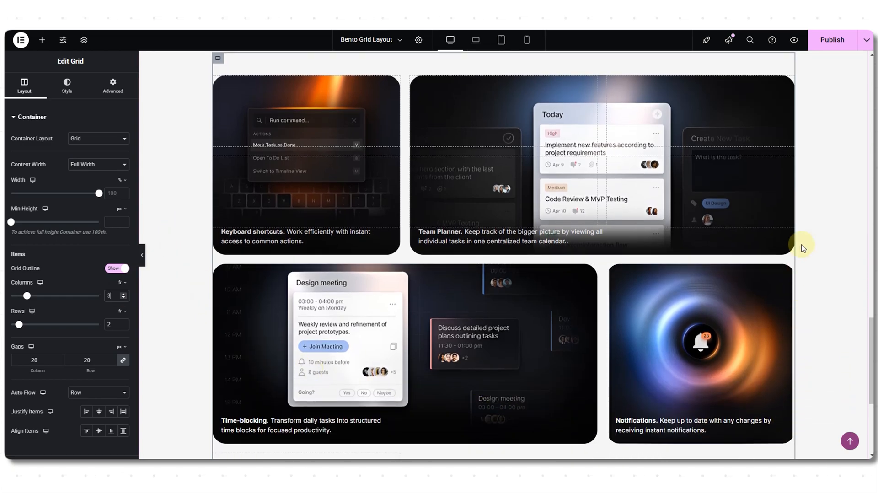
pyautogui.moveTo(167, 318)
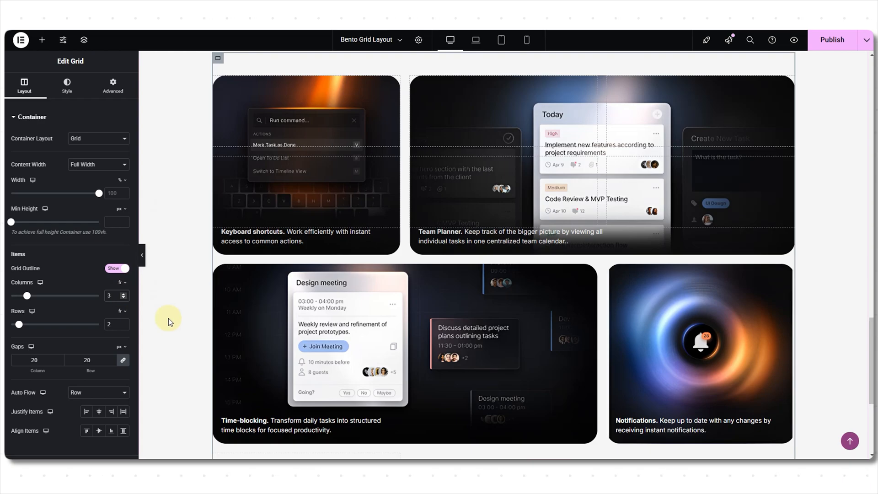
pyautogui.scroll(3)
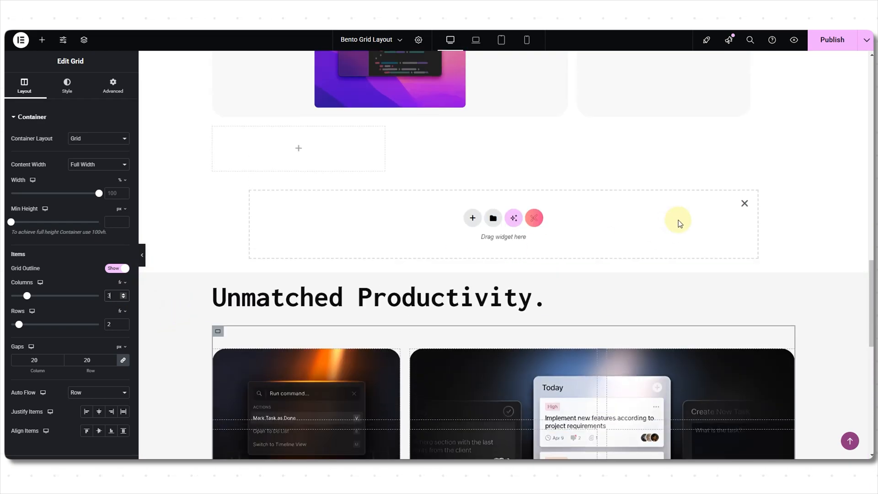
# Step: Preview the page on the live site to verify the rearranged Unmatched Productivity grid
pyautogui.scroll(-3)
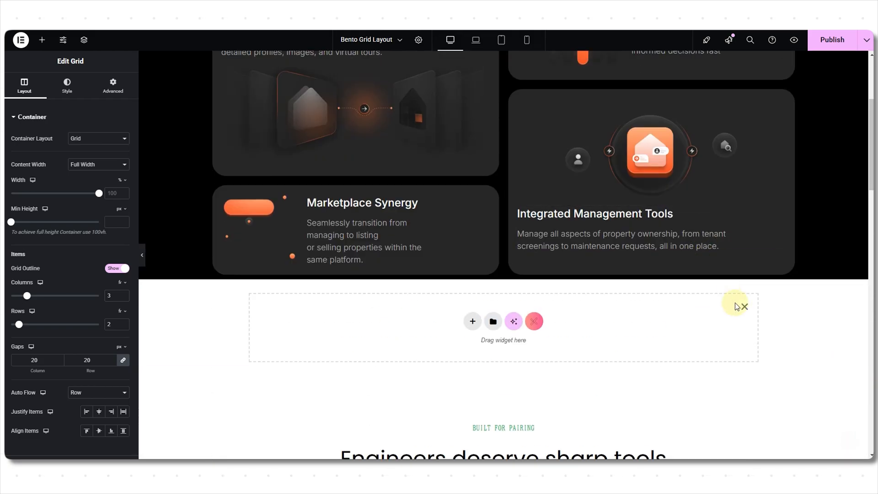
pyautogui.scroll(3)
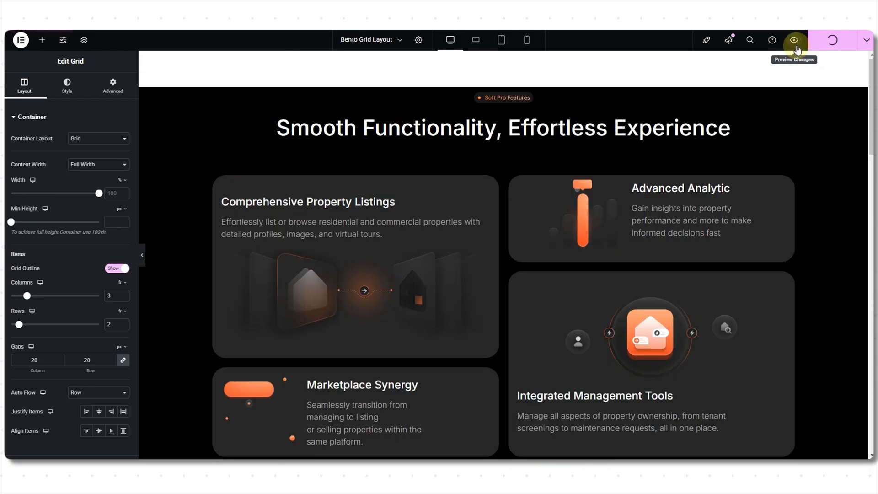
pyautogui.click(794, 39)
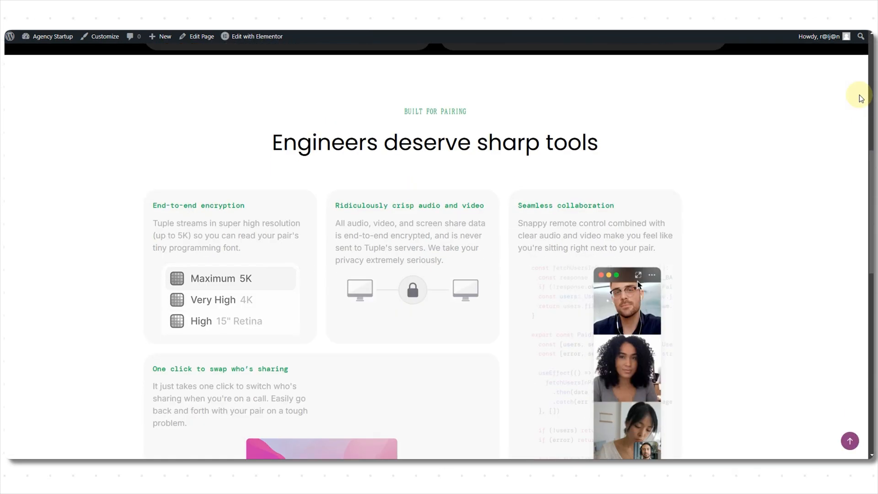
pyautogui.scroll(-3)
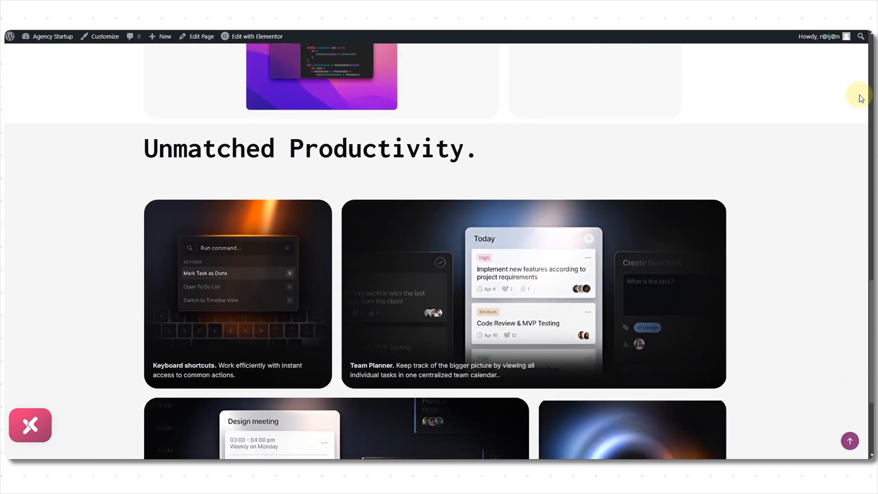